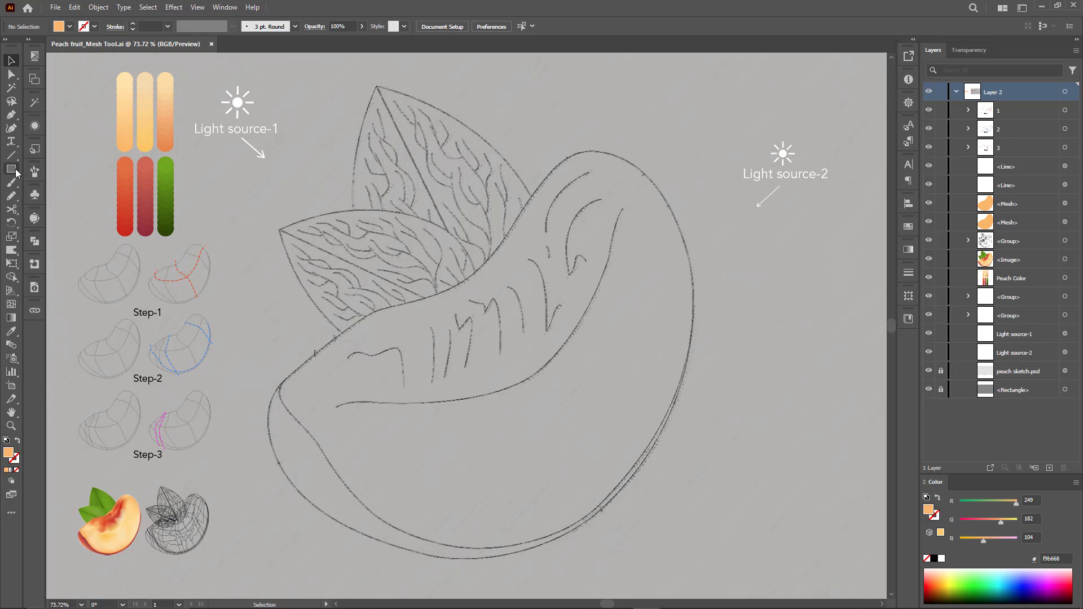
Draw a square over the sketch and convert it into a gradient mesh with 2 rows and 2 columns.
{"action": "left_click_drag", "start_coordinate": [433, 316], "coordinate": [573, 451]}
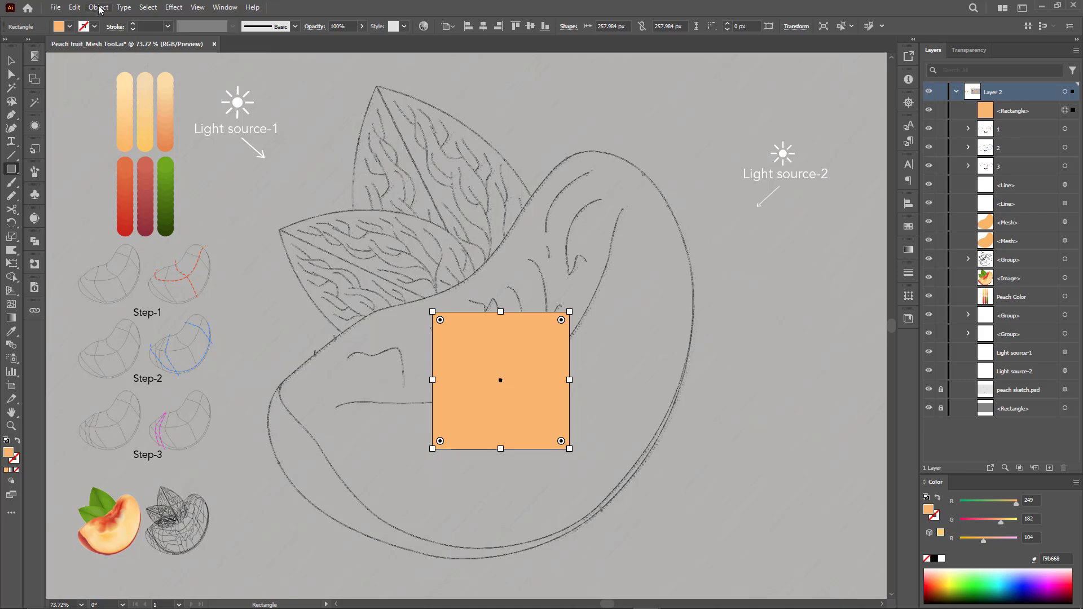
{"action": "left_click", "coordinate": [97, 7]}
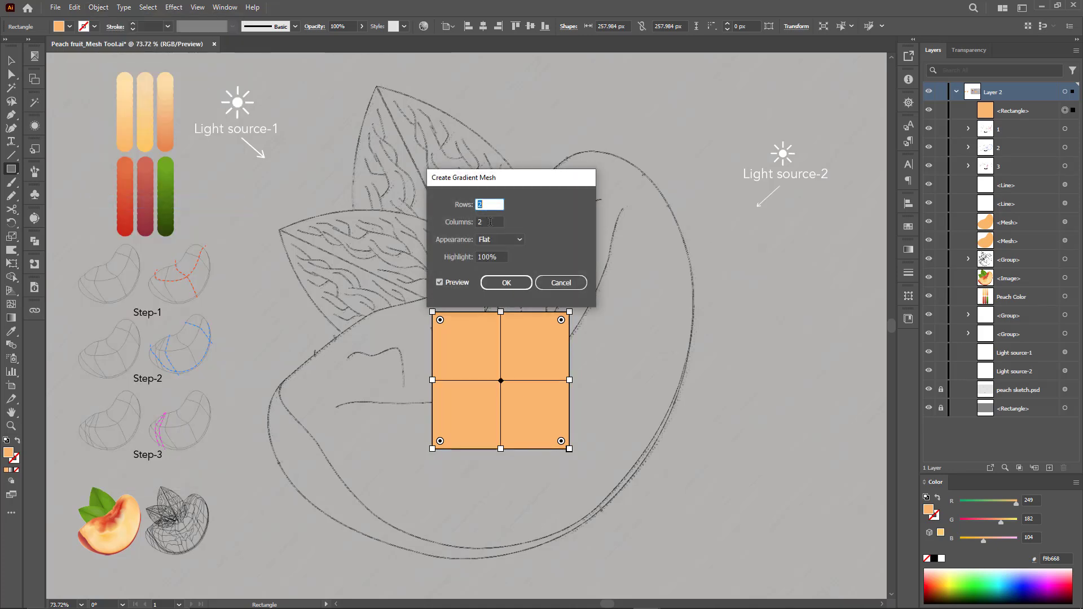
{"action": "left_click", "coordinate": [506, 282]}
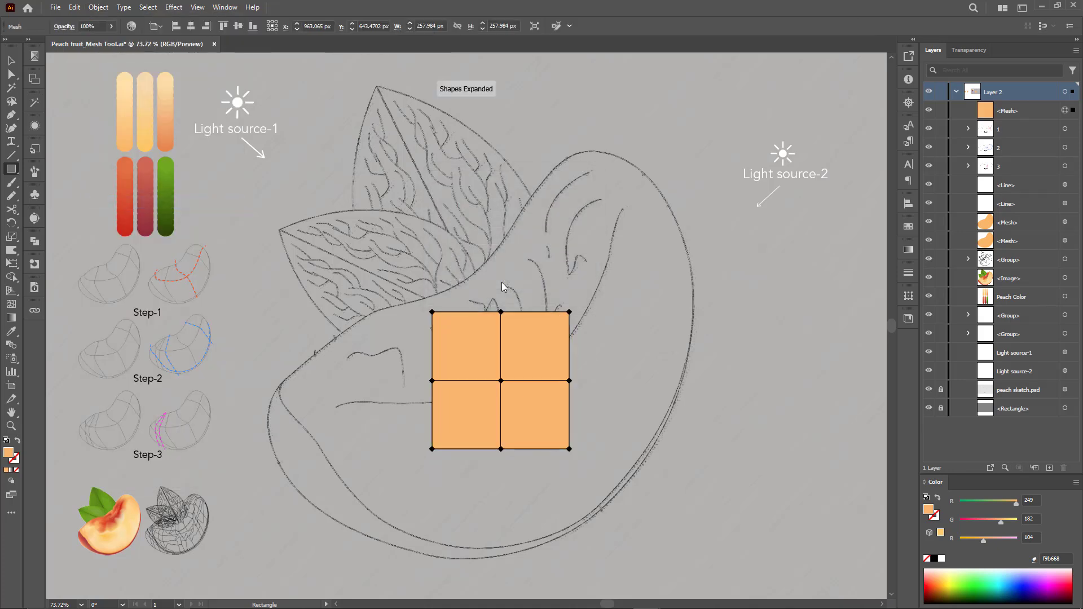
Set the mesh opacity to 60% and bend its centre point toward the peach outline.
{"action": "type", "text": "60"}
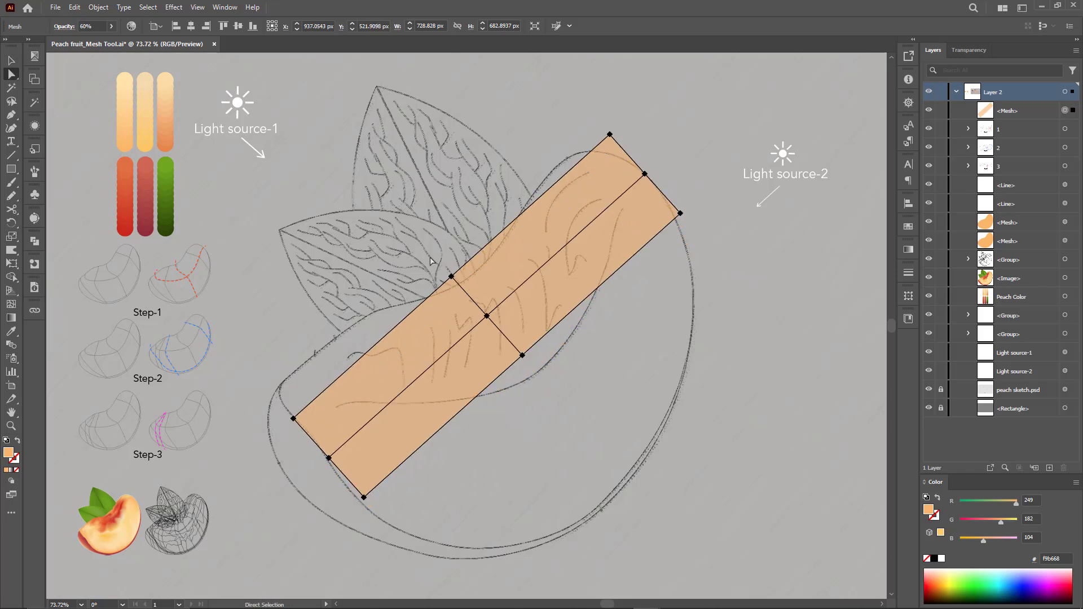
{"action": "left_click", "coordinate": [485, 322]}
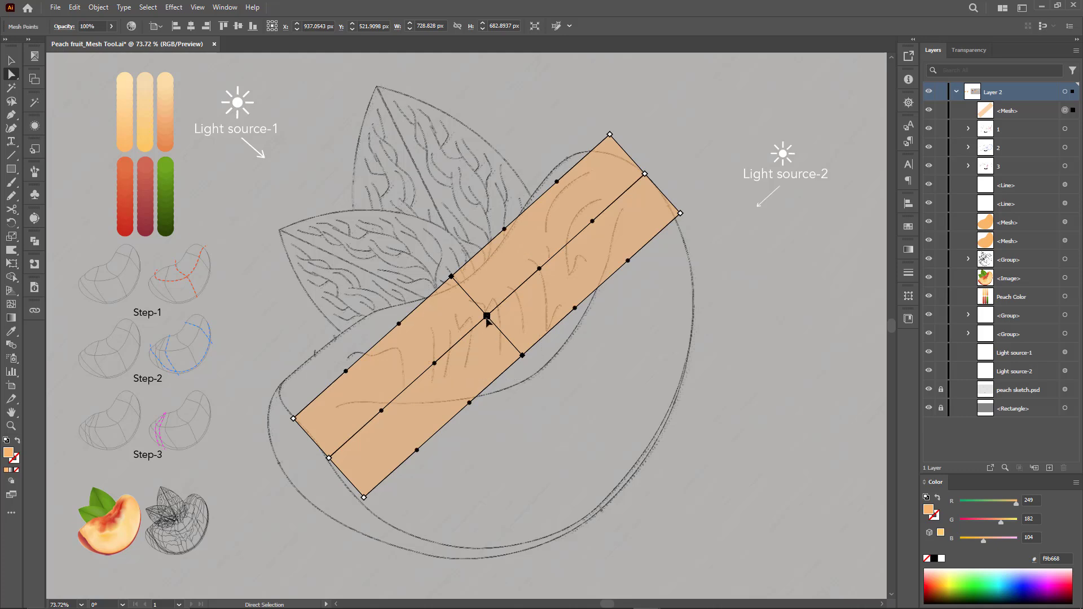
{"action": "left_click_drag", "start_coordinate": [487, 322], "coordinate": [528, 378]}
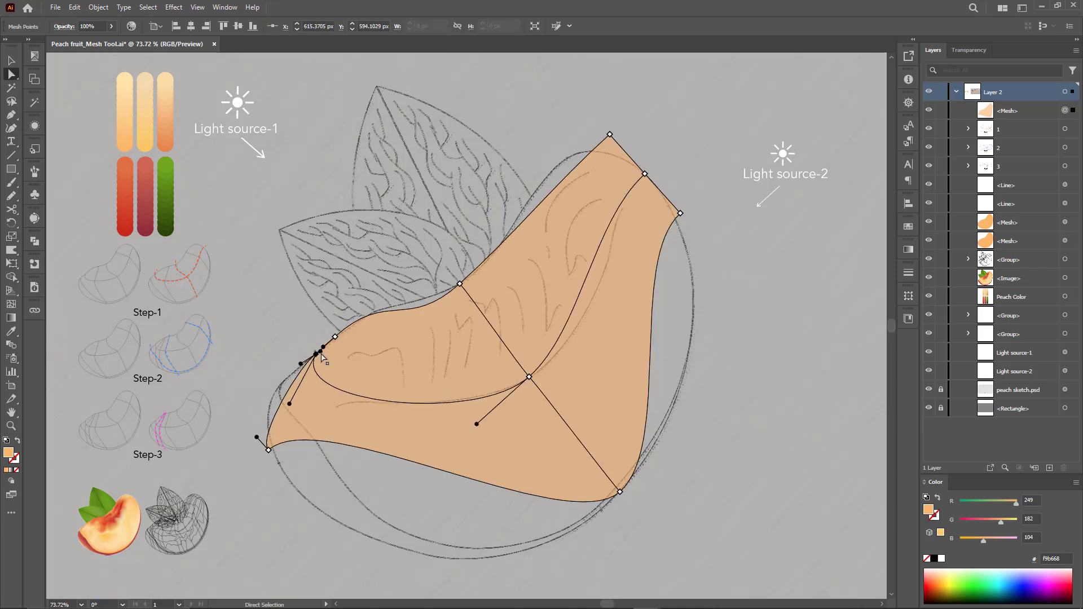
Pull the mesh corner and upper-edge points so the edges follow the crescent outline.
{"action": "left_click_drag", "start_coordinate": [316, 353], "coordinate": [280, 384]}
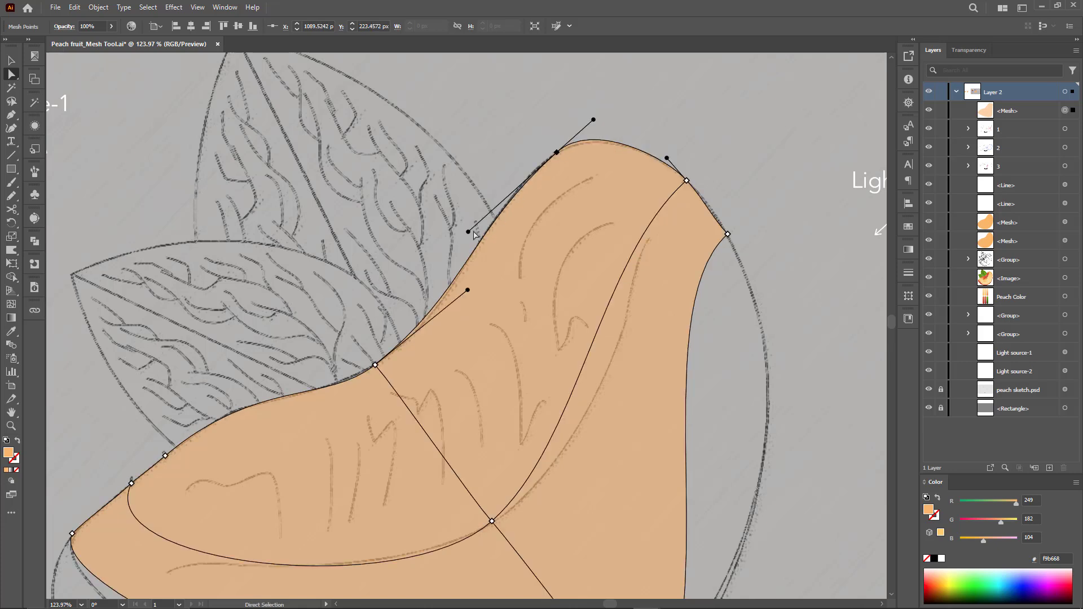
{"action": "left_click", "coordinate": [557, 152]}
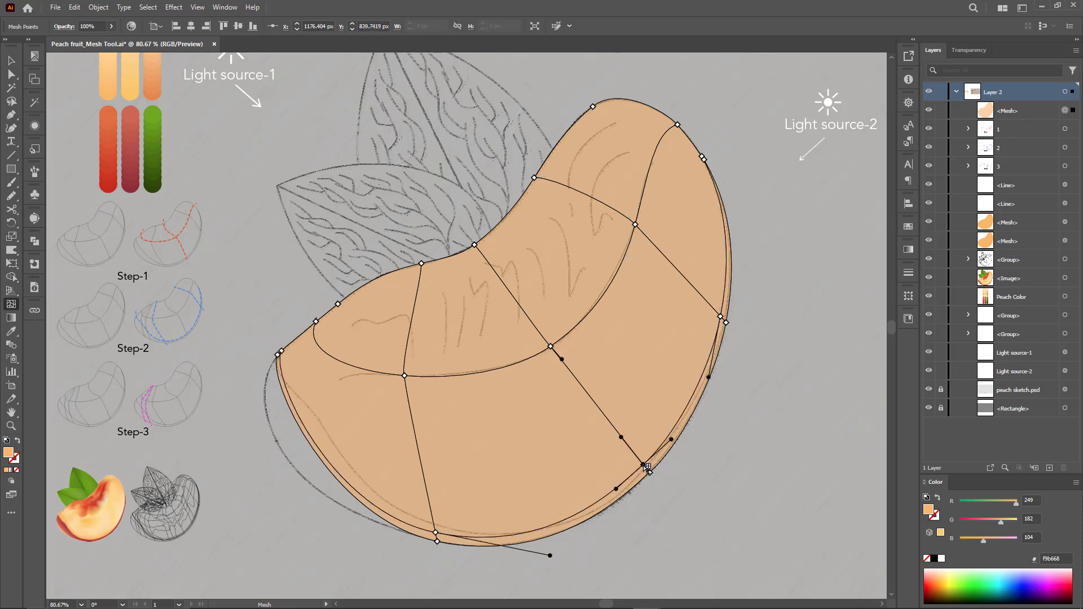
Add a mesh line across the left end and curve it and the lower edge along the rind.
{"action": "left_click", "coordinate": [645, 469]}
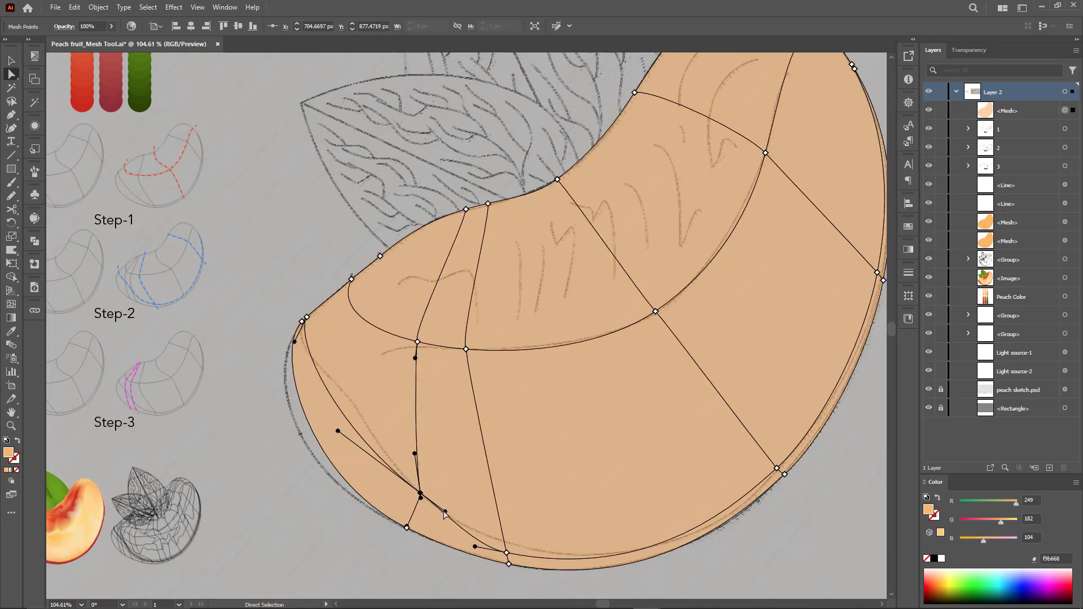
{"action": "left_click_drag", "start_coordinate": [420, 496], "coordinate": [506, 544]}
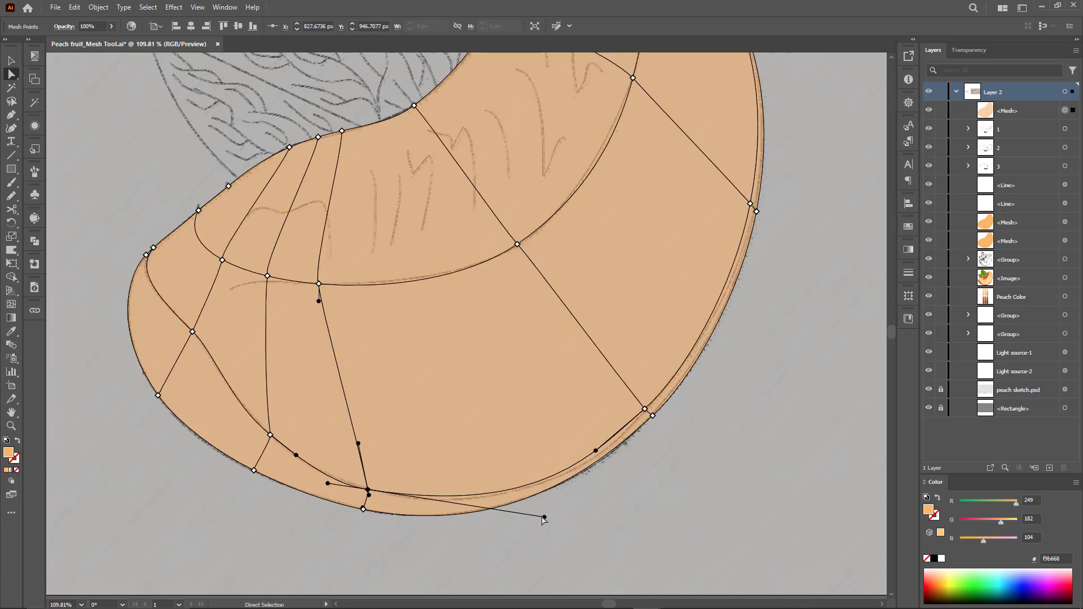
{"action": "left_click_drag", "start_coordinate": [543, 519], "coordinate": [528, 512]}
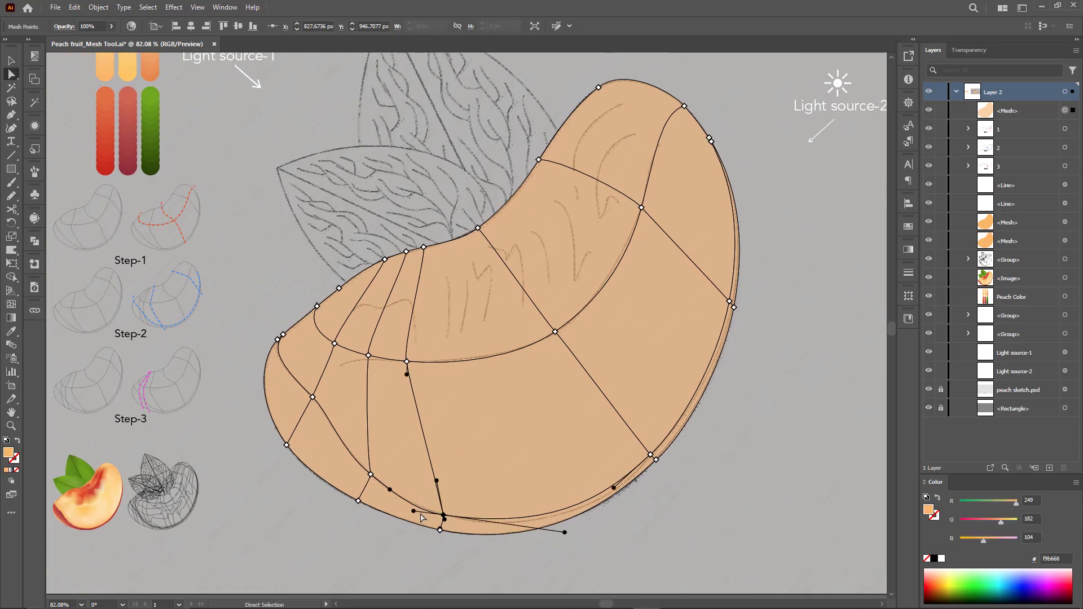
Refine the last bottom handle so the rind curve is smooth.
{"action": "left_click_drag", "start_coordinate": [411, 510], "coordinate": [377, 478]}
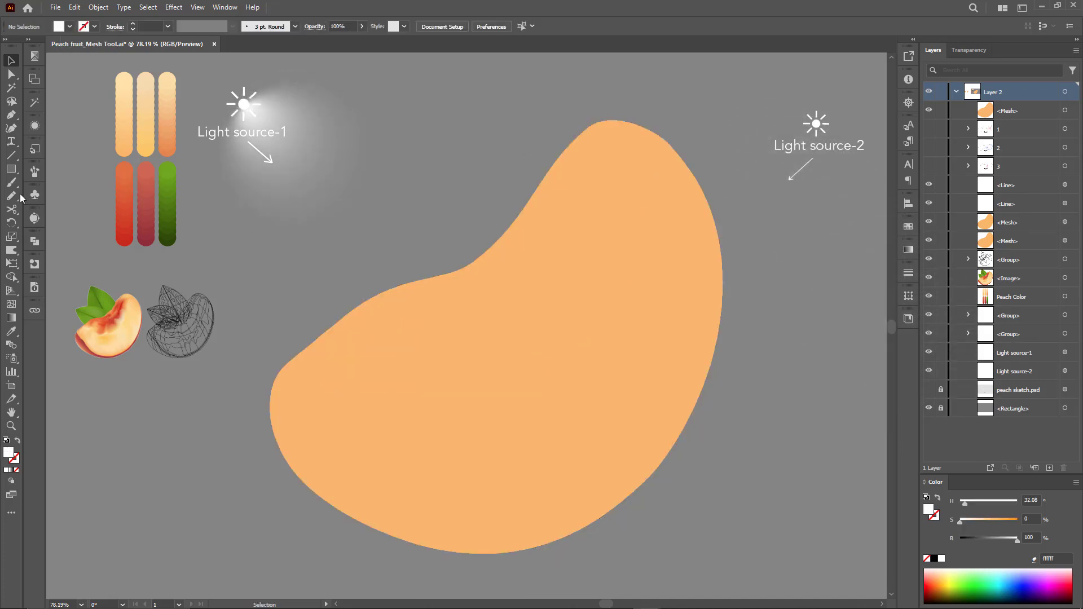
Select the peach mesh and sample a red from the swatch strips onto its core points.
{"action": "left_click", "coordinate": [548, 360]}
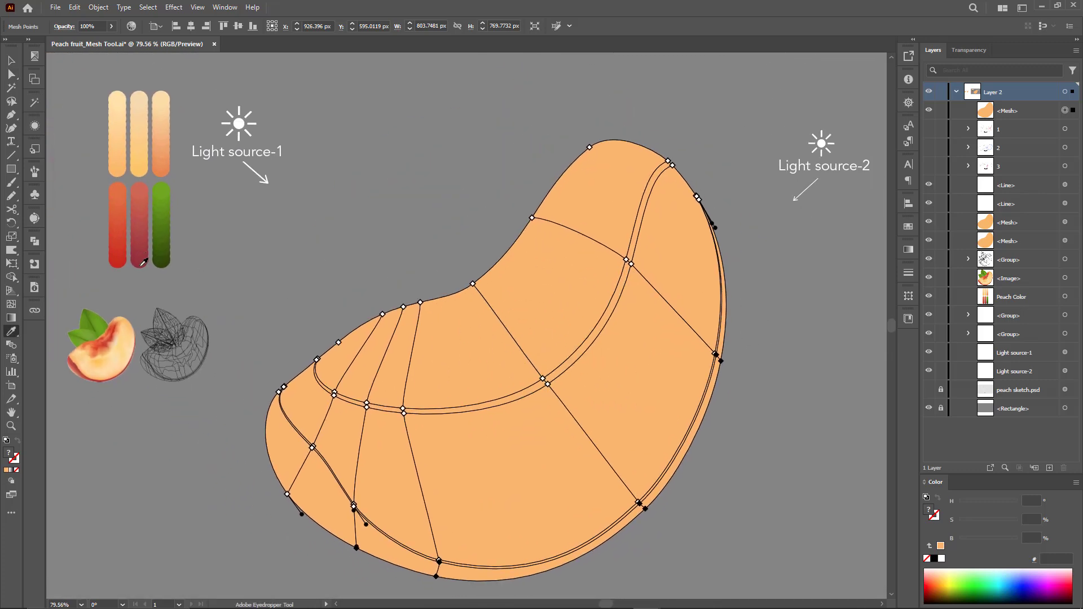
{"action": "left_click", "coordinate": [670, 386]}
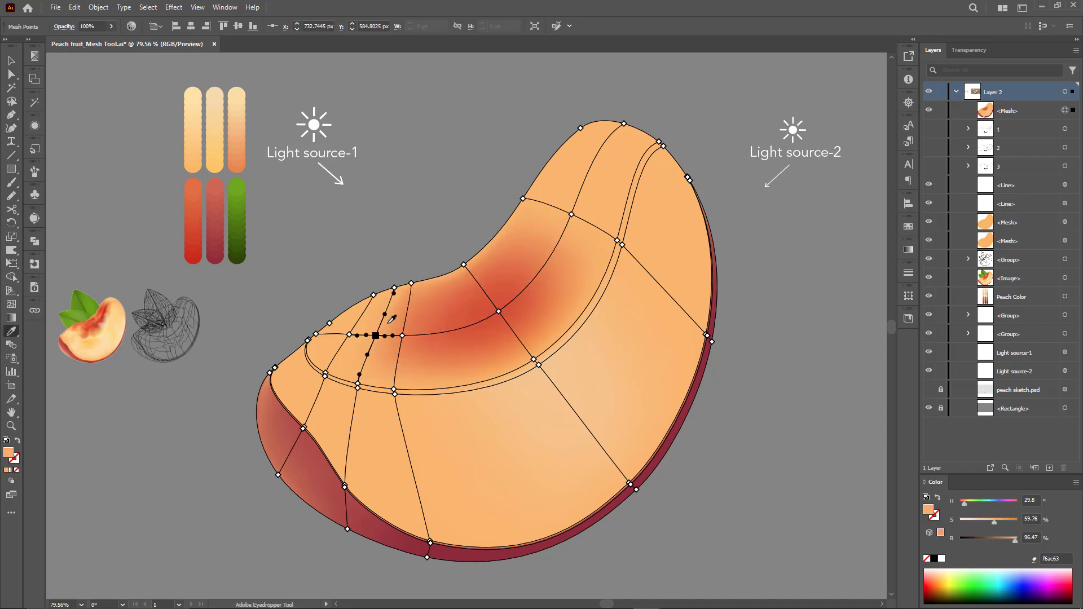
Spread the red across the slice core and reshape a mesh line so the blush curves naturally.
{"action": "left_click_drag", "start_coordinate": [375, 336], "coordinate": [571, 214]}
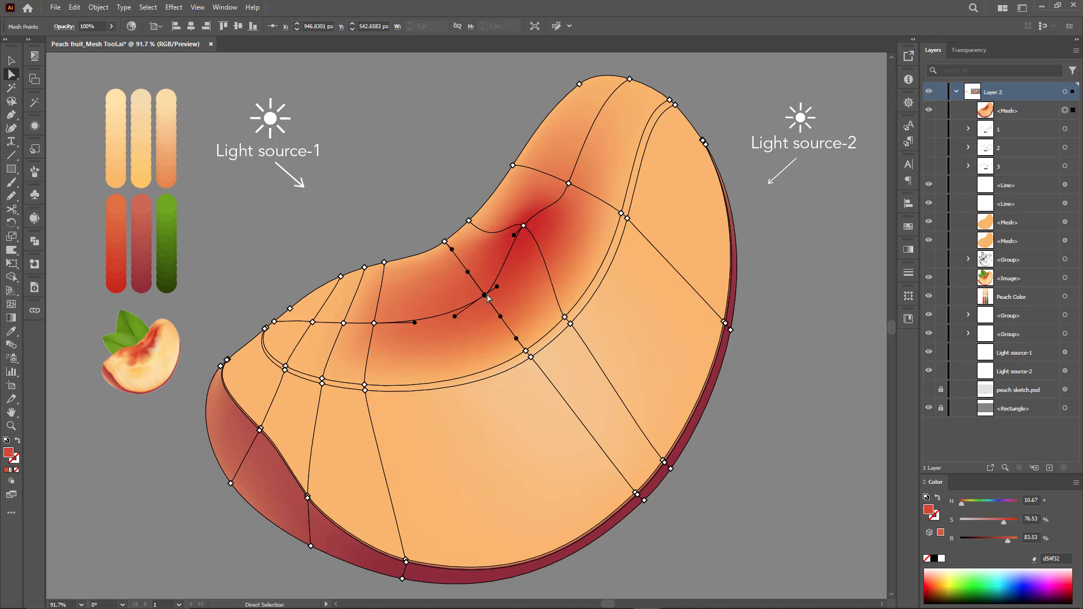
{"action": "left_click_drag", "start_coordinate": [487, 290], "coordinate": [462, 285]}
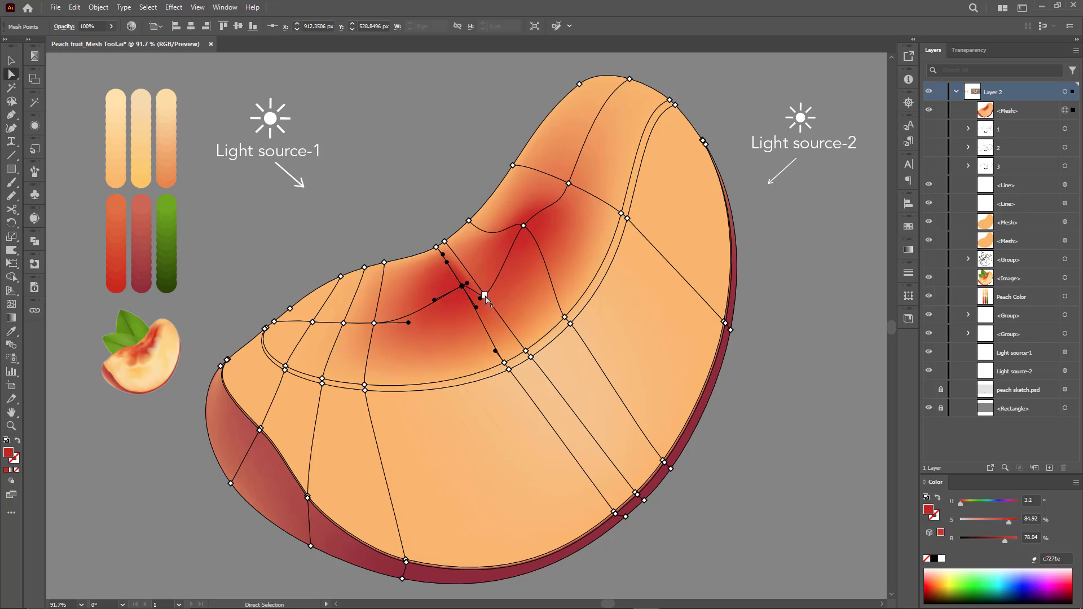
Shift a red-core mesh point and tint a lower point with a pale peach highlight.
{"action": "left_click_drag", "start_coordinate": [484, 297], "coordinate": [494, 286]}
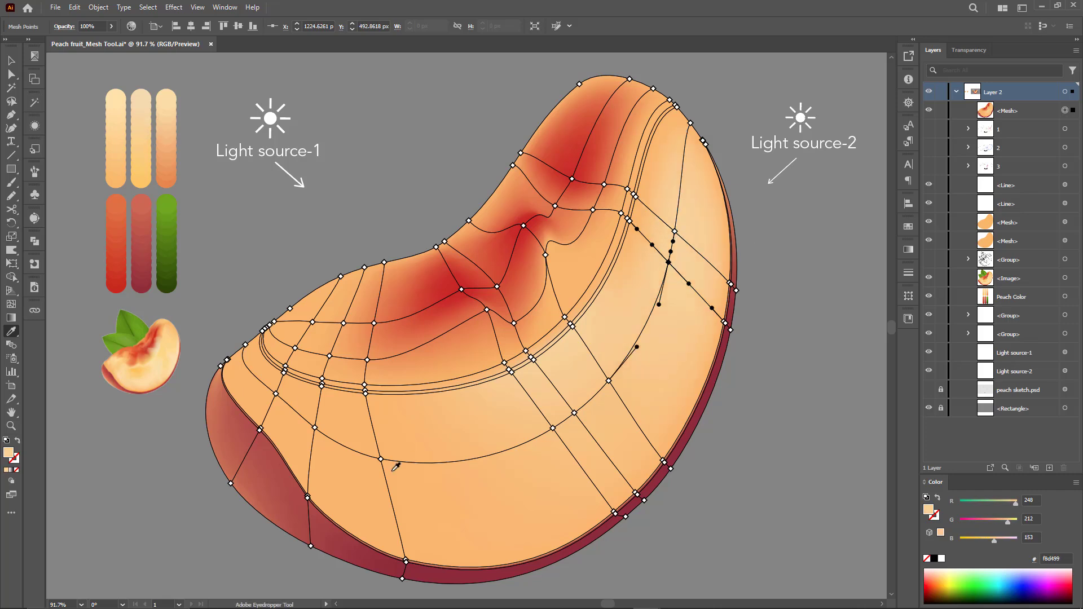
{"action": "left_click", "coordinate": [381, 459]}
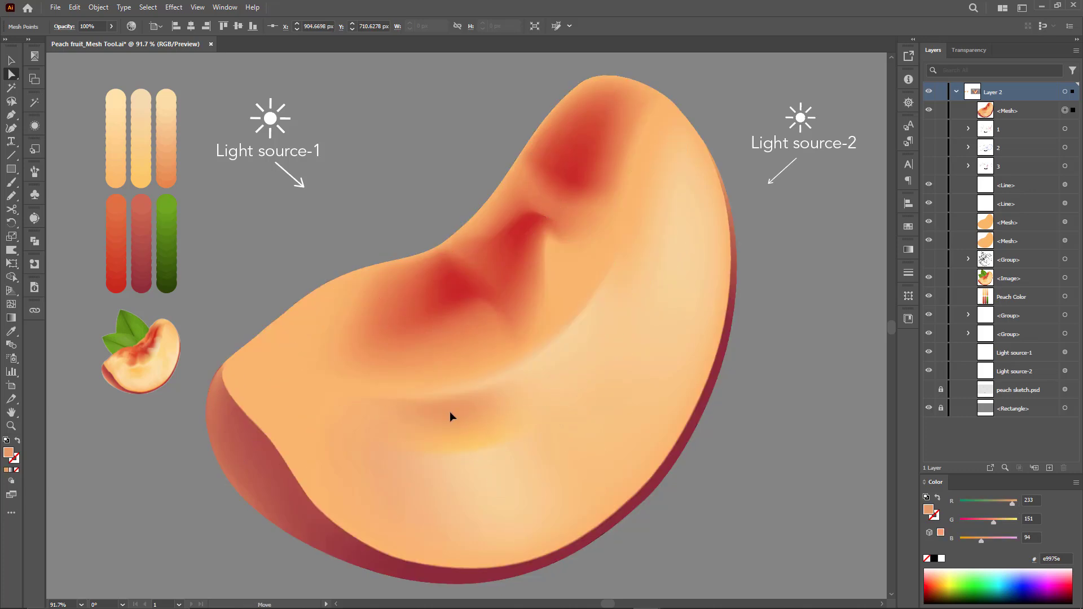
Select the peach slice mesh to reveal its points and lines for editing.
{"action": "left_click", "coordinate": [449, 461]}
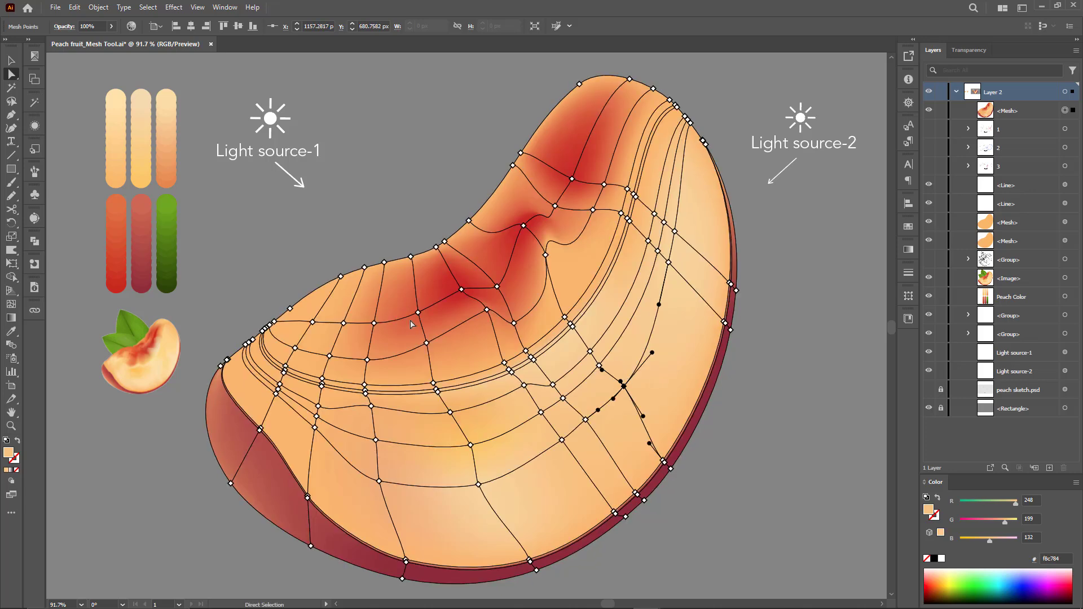
Bend the row of mesh points along the inner hollow and sample a peach colour onto them.
{"action": "left_click", "coordinate": [371, 322]}
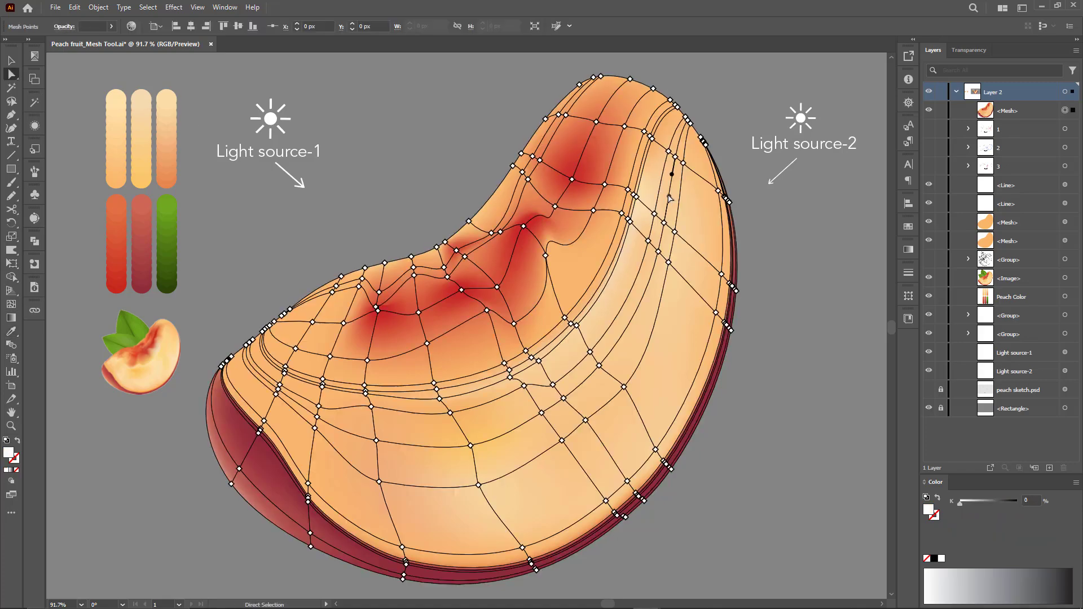
{"action": "left_click", "coordinate": [657, 219]}
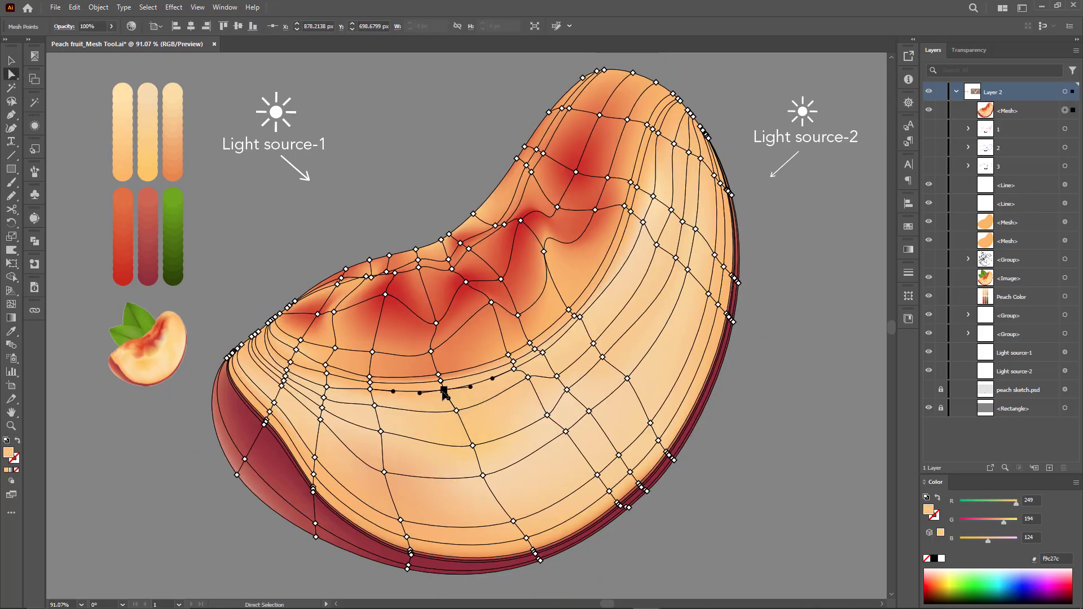
{"action": "left_click_drag", "start_coordinate": [442, 392], "coordinate": [507, 355]}
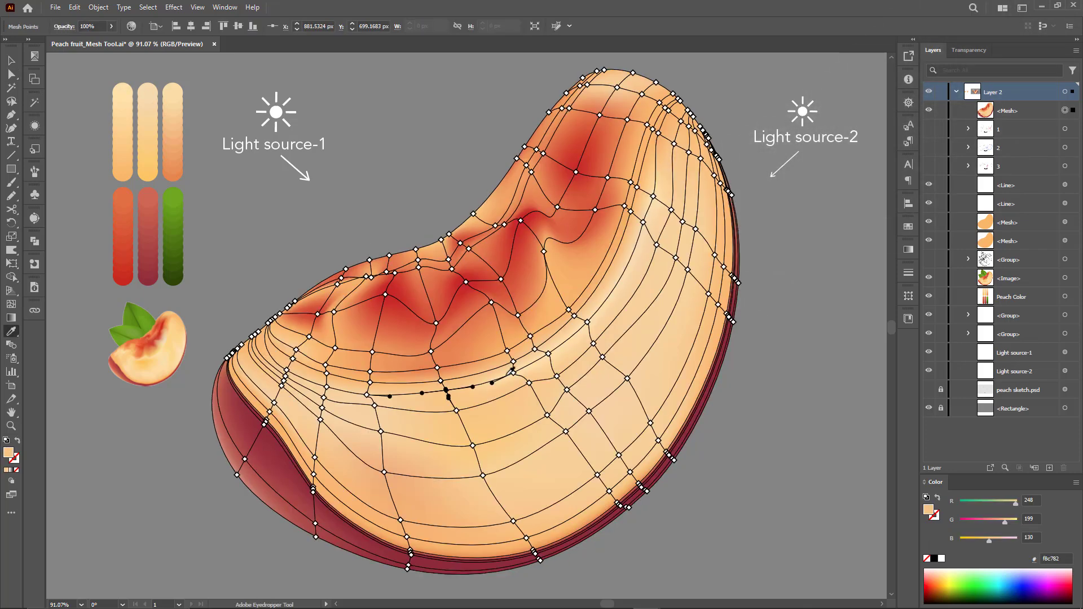
{"action": "left_click_drag", "start_coordinate": [449, 395], "coordinate": [556, 379]}
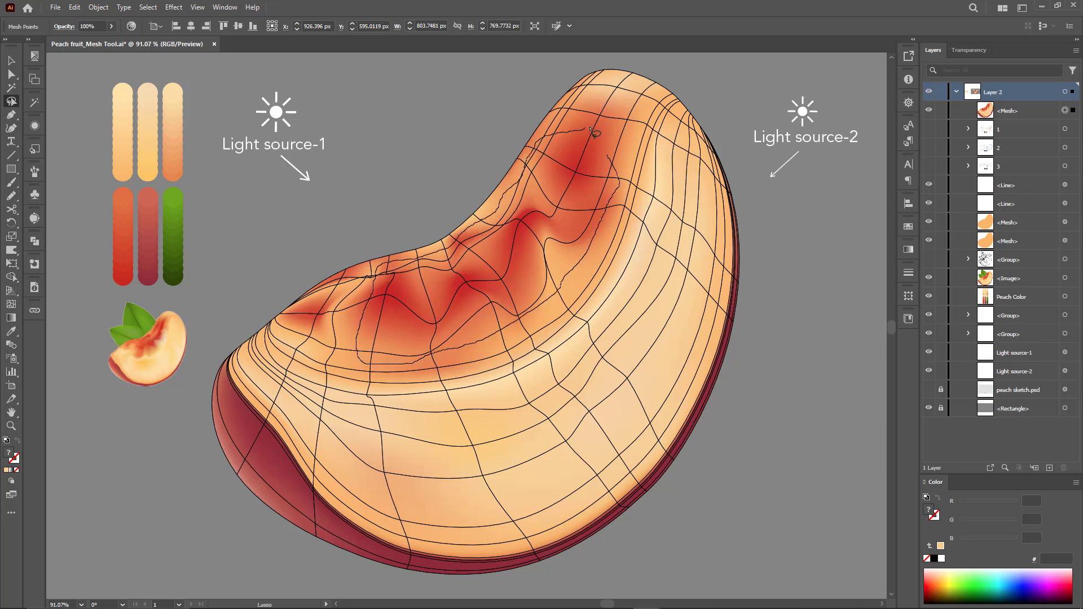
Lasso the red-area mesh points and warp them so the blush ripples irregularly.
{"action": "left_click", "coordinate": [11, 251]}
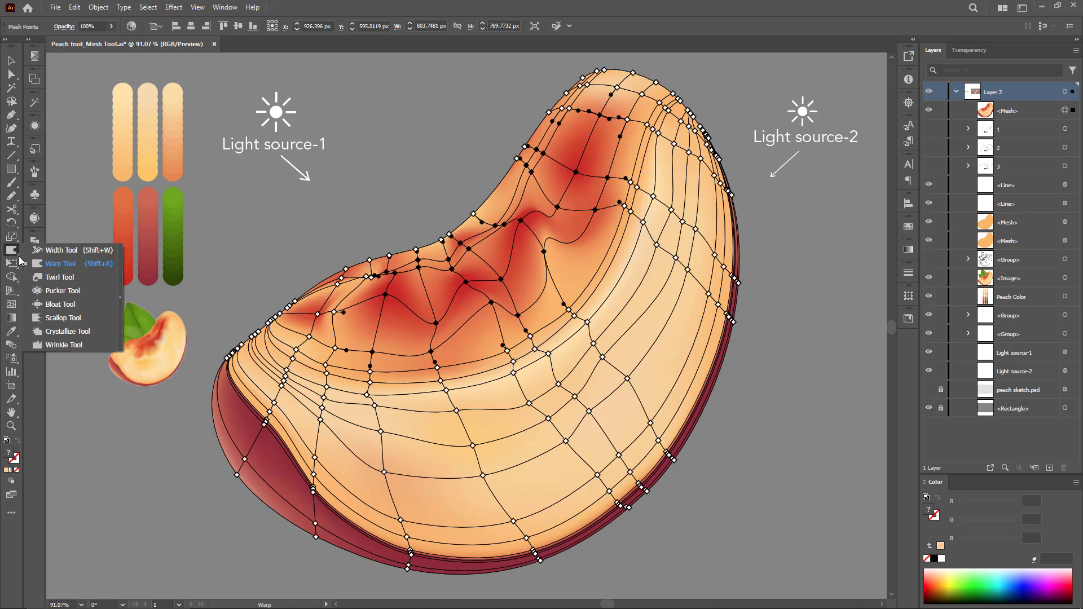
{"action": "left_click", "coordinate": [63, 346]}
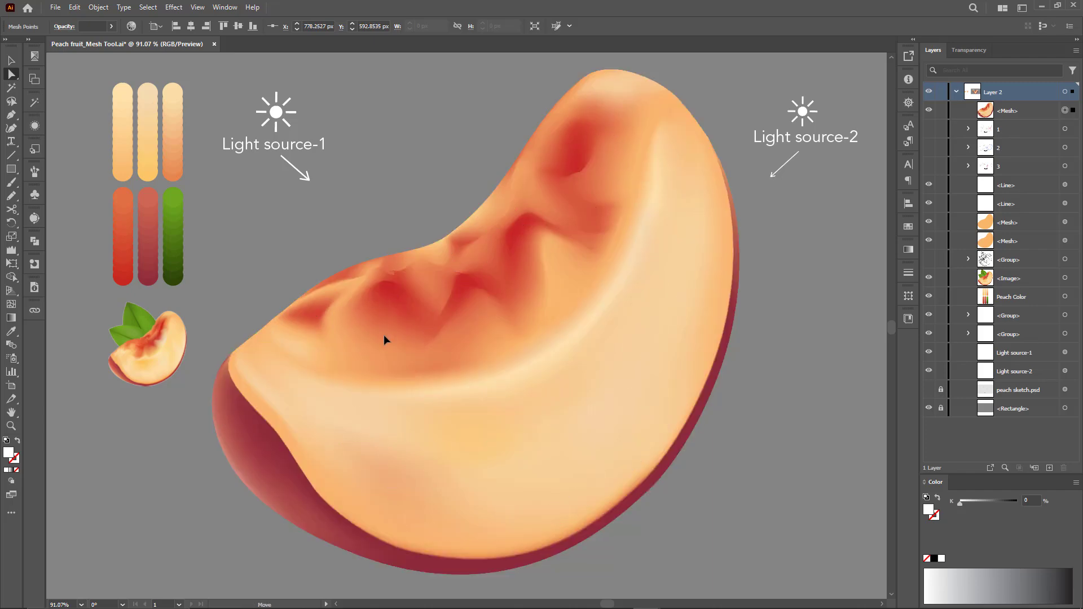
Drag the mesh points at the slice's upper tip to sharpen the red ridge.
{"action": "left_click", "coordinate": [401, 356]}
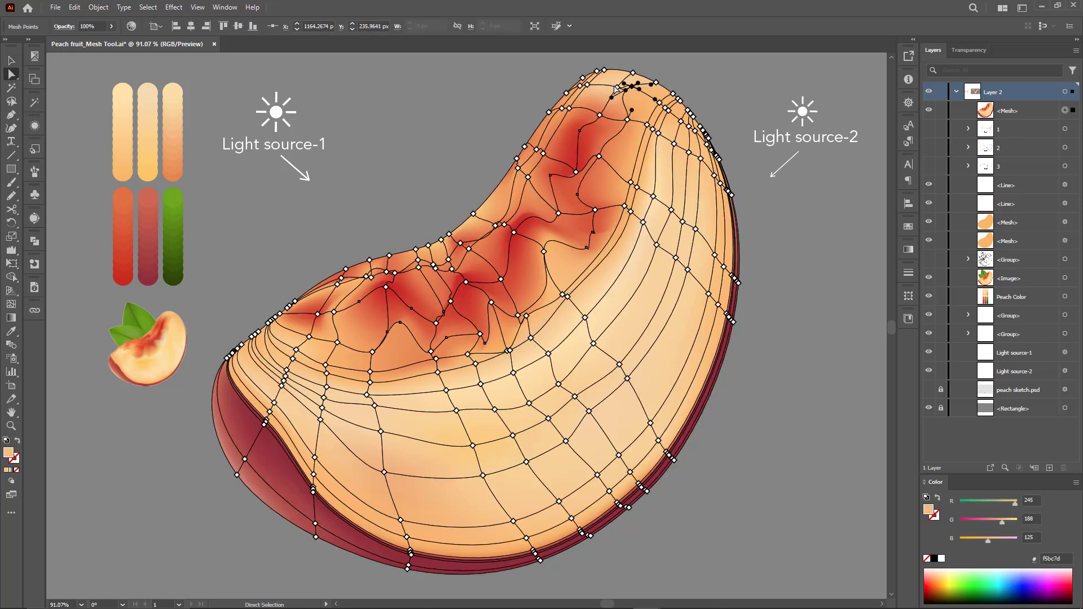
{"action": "left_click_drag", "start_coordinate": [636, 88], "coordinate": [602, 111]}
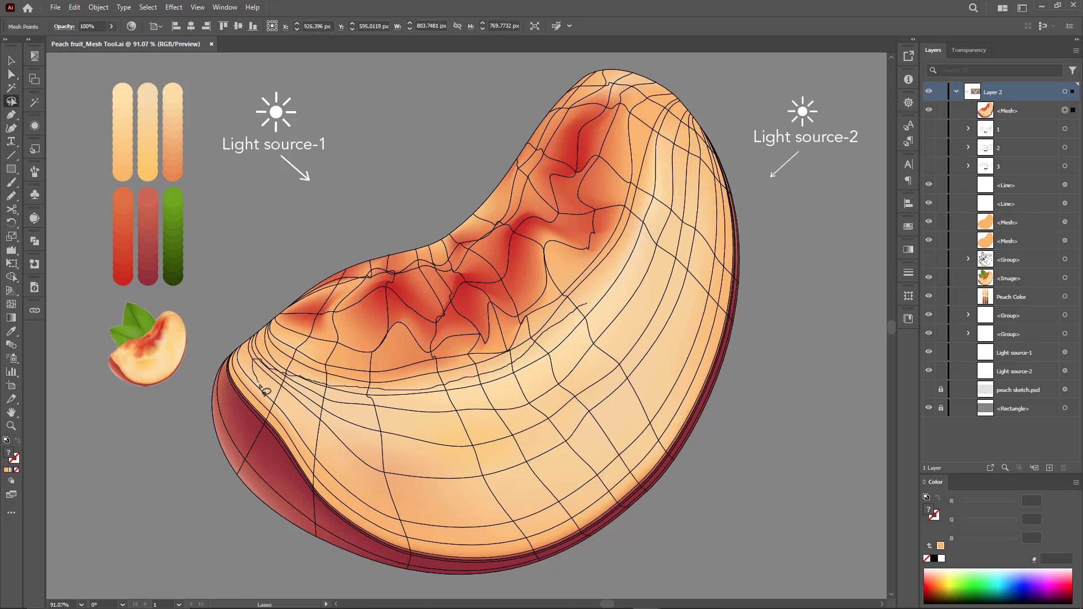
{"action": "mouse_move", "coordinate": [676, 185]}
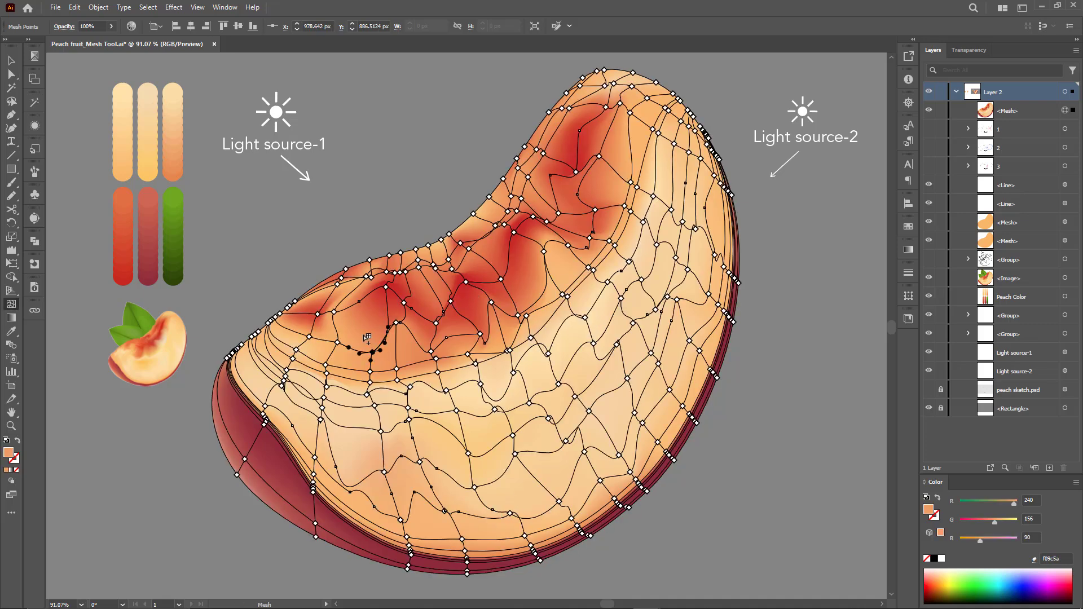
Eyedrop red swatches onto the new mesh points for streaky flesh texture.
{"action": "left_click", "coordinate": [371, 352]}
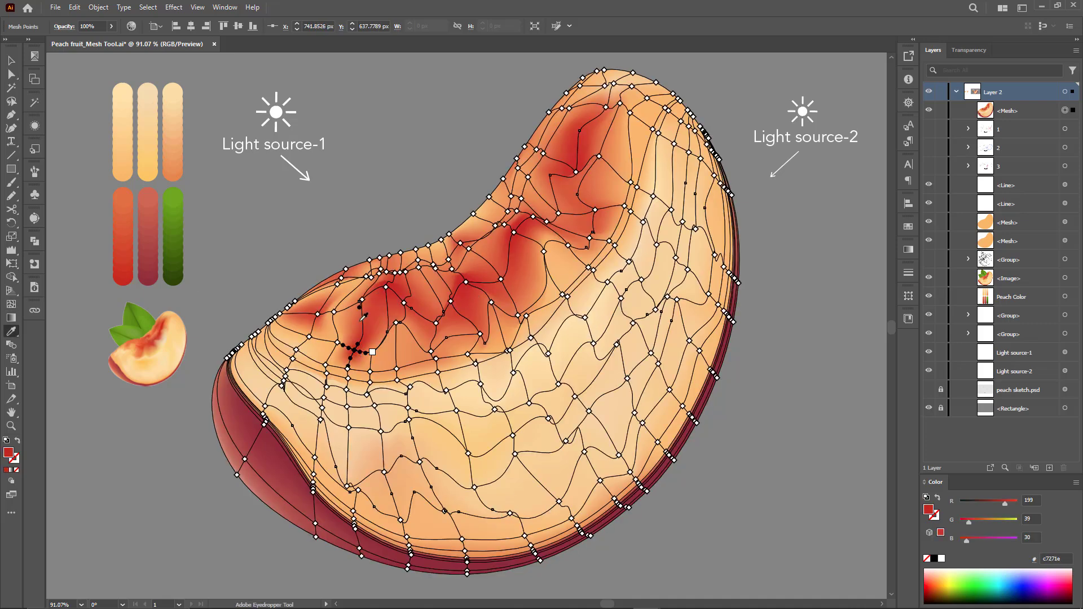
{"action": "left_click", "coordinate": [150, 174]}
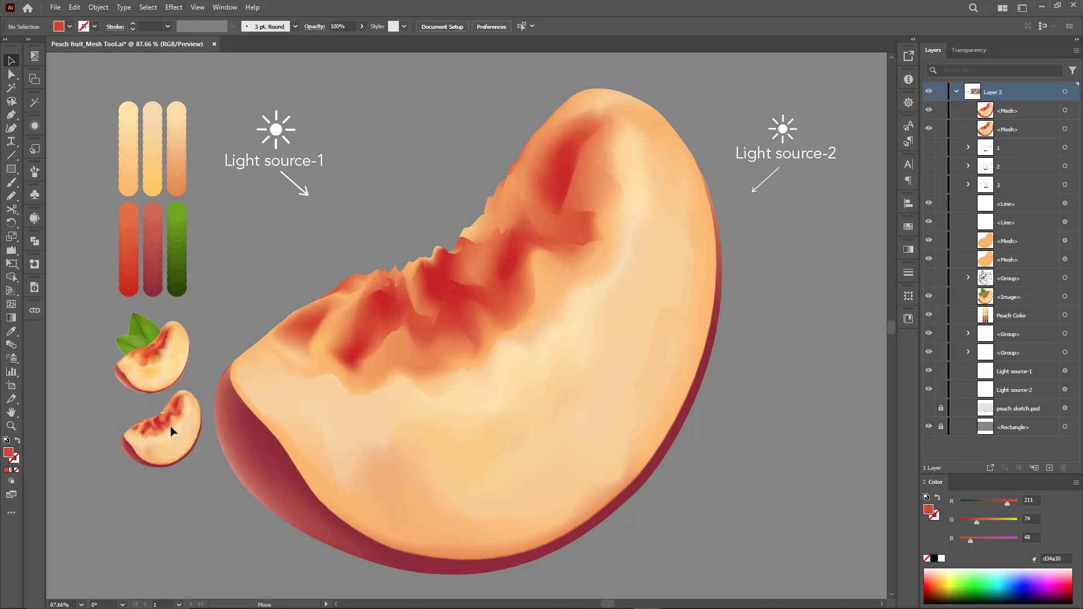
Shift lower-flesh mesh points toward pale yellow with the Color panel RGB sliders.
{"action": "left_click", "coordinate": [166, 429]}
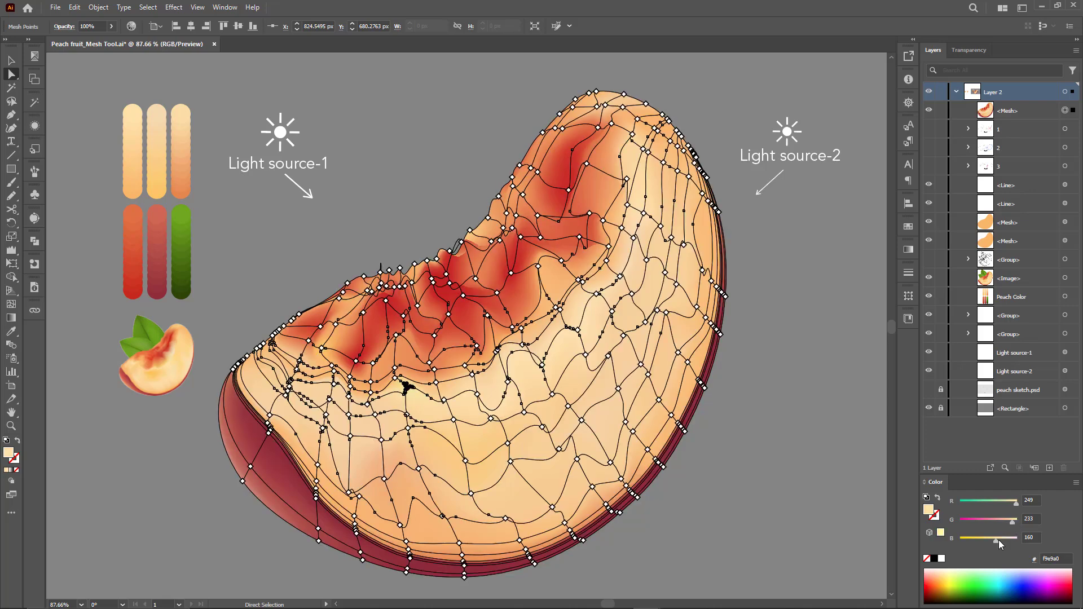
{"action": "left_click_drag", "start_coordinate": [1000, 537], "coordinate": [1016, 525]}
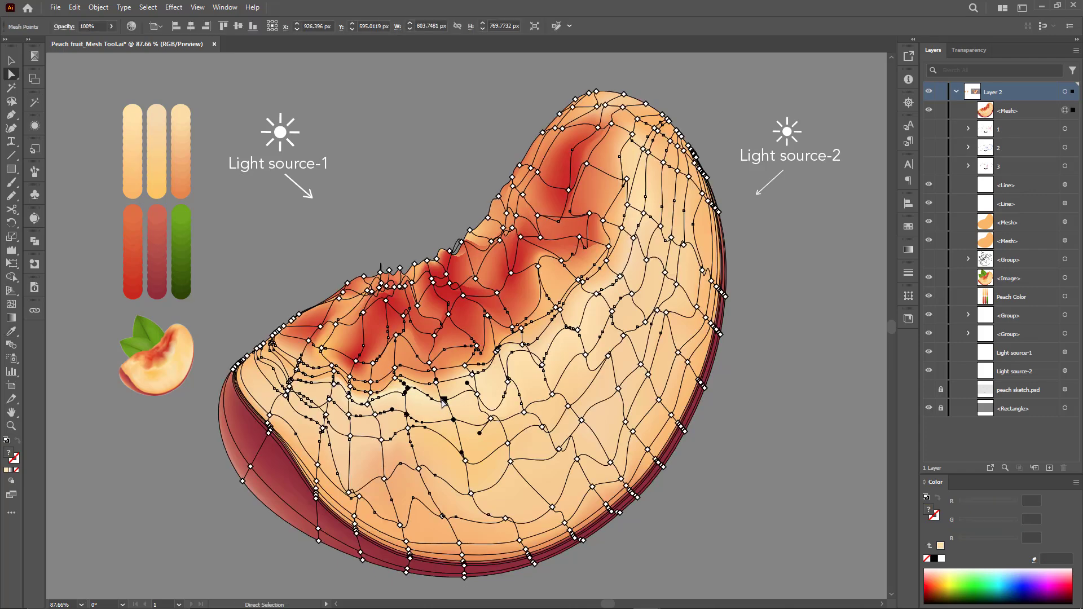
{"action": "left_click", "coordinate": [449, 399]}
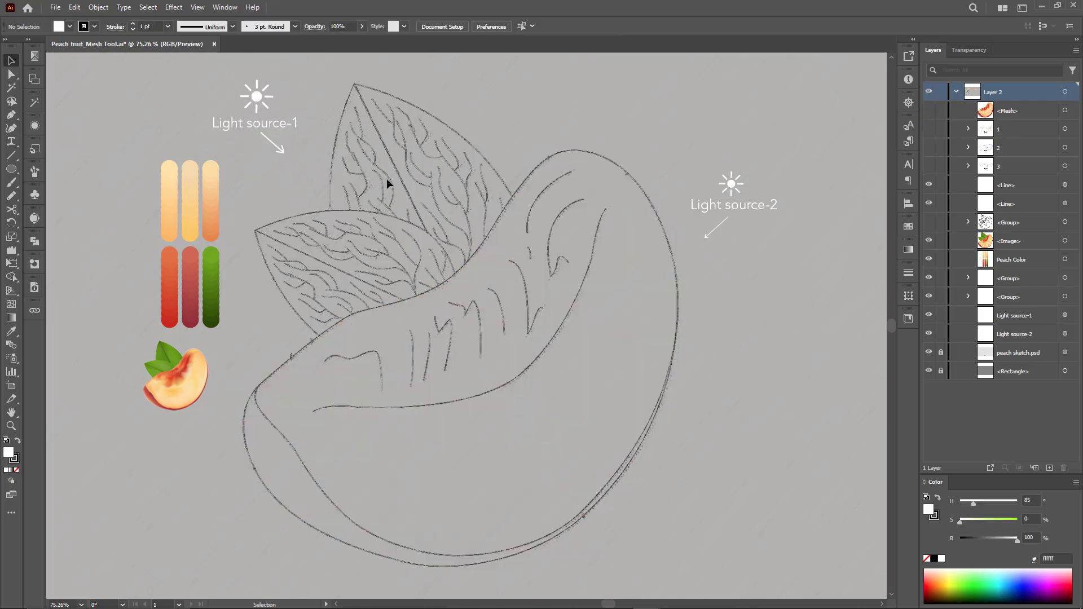
{"action": "mouse_move", "coordinate": [20, 176]}
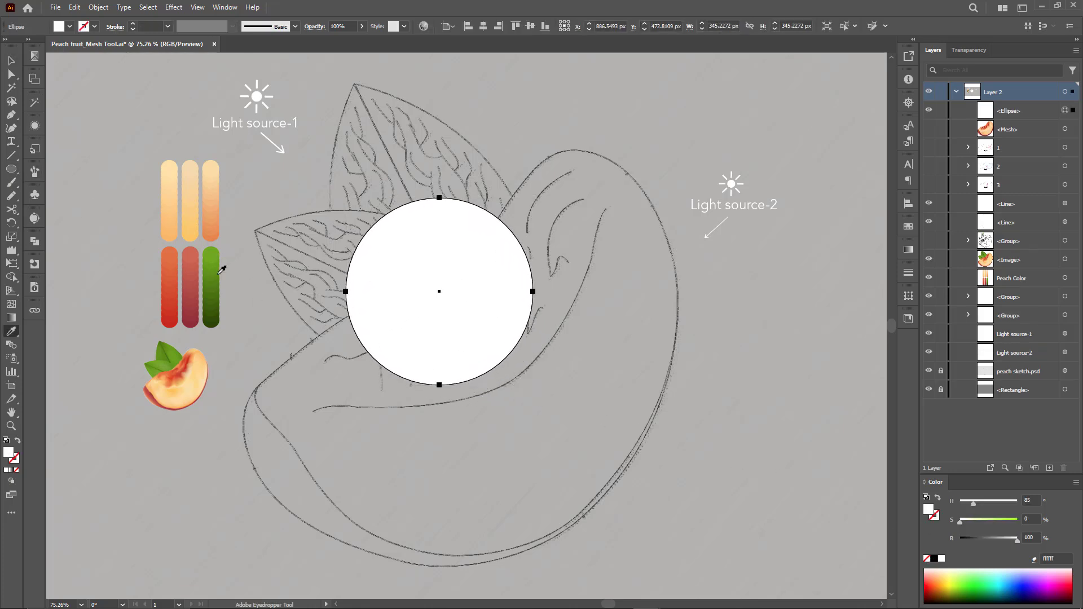
Fill the circle green and pull its top anchor up into a pointed leaf tip.
{"action": "left_click", "coordinate": [210, 270]}
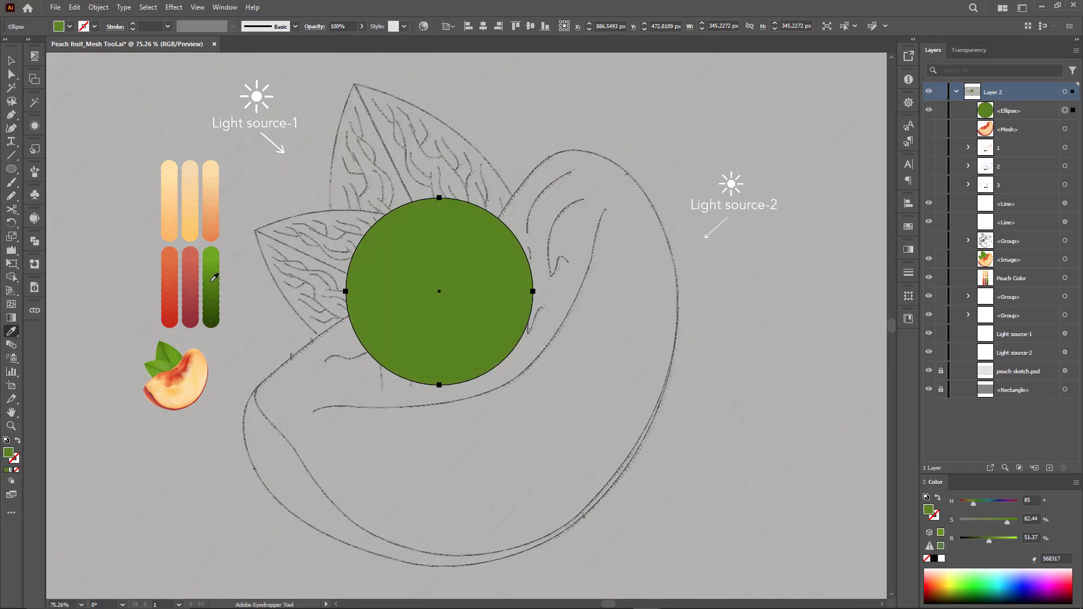
{"action": "left_click", "coordinate": [10, 61]}
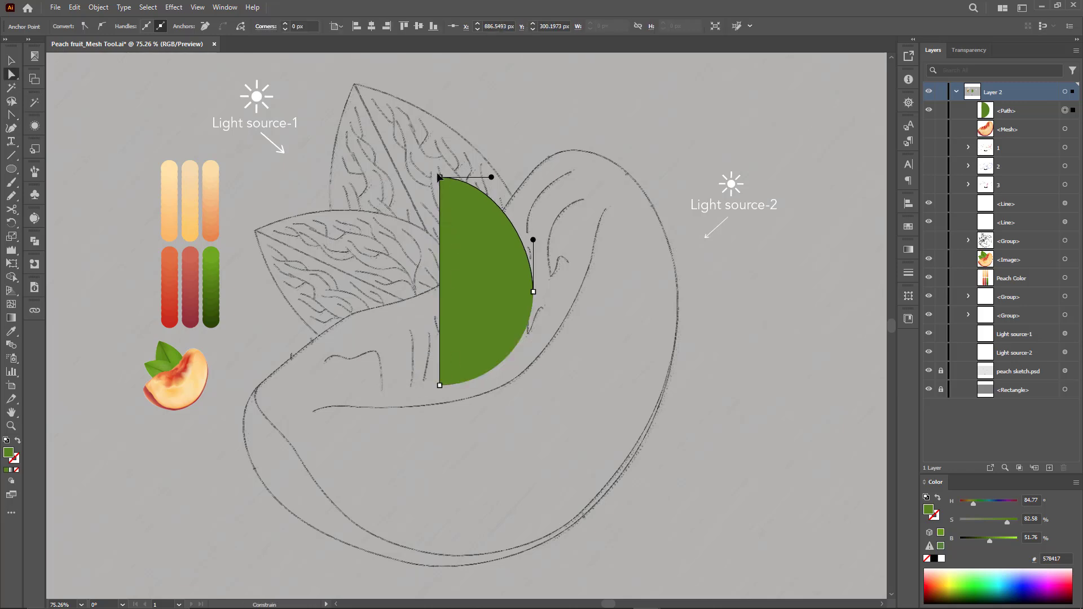
{"action": "left_click_drag", "start_coordinate": [490, 177], "coordinate": [492, 159]}
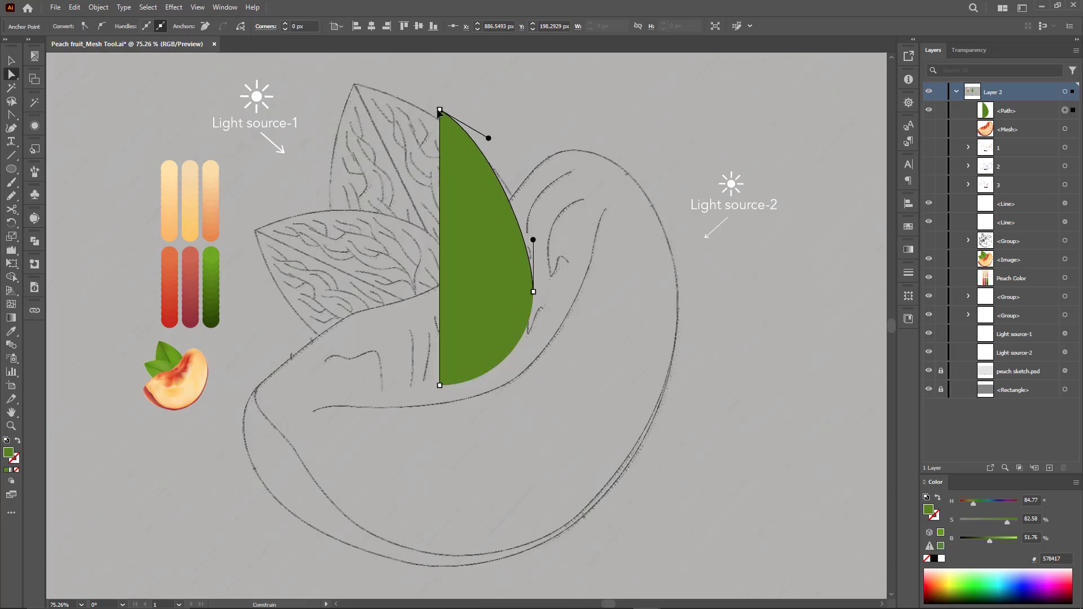
Resize and reposition the green half-leaf over the sketch.
{"action": "left_click", "coordinate": [501, 343]}
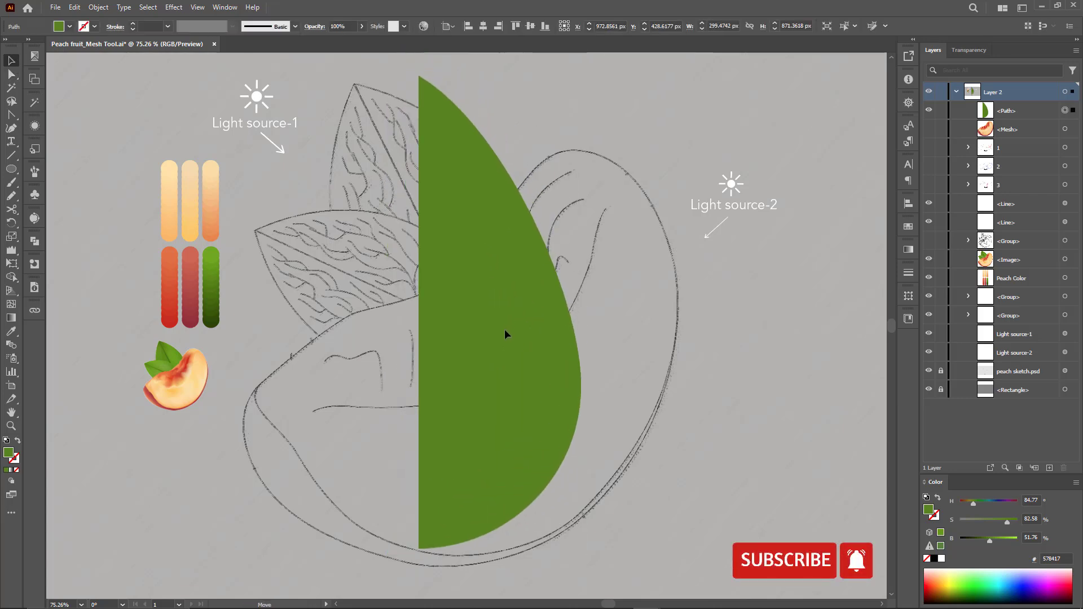
{"action": "left_click", "coordinate": [506, 335]}
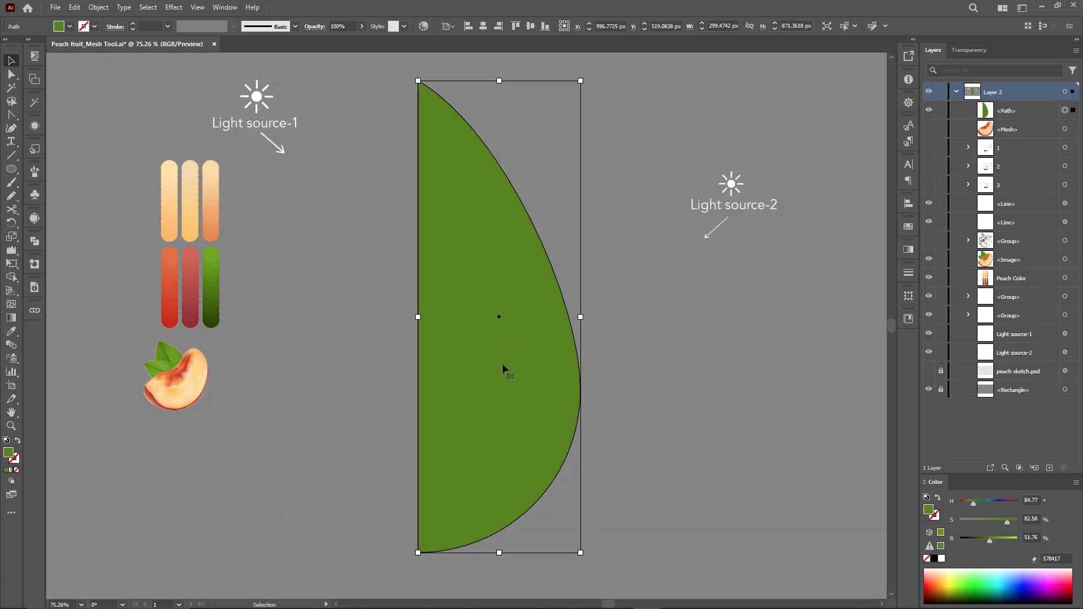
{"action": "left_click_drag", "start_coordinate": [499, 316], "coordinate": [544, 315]}
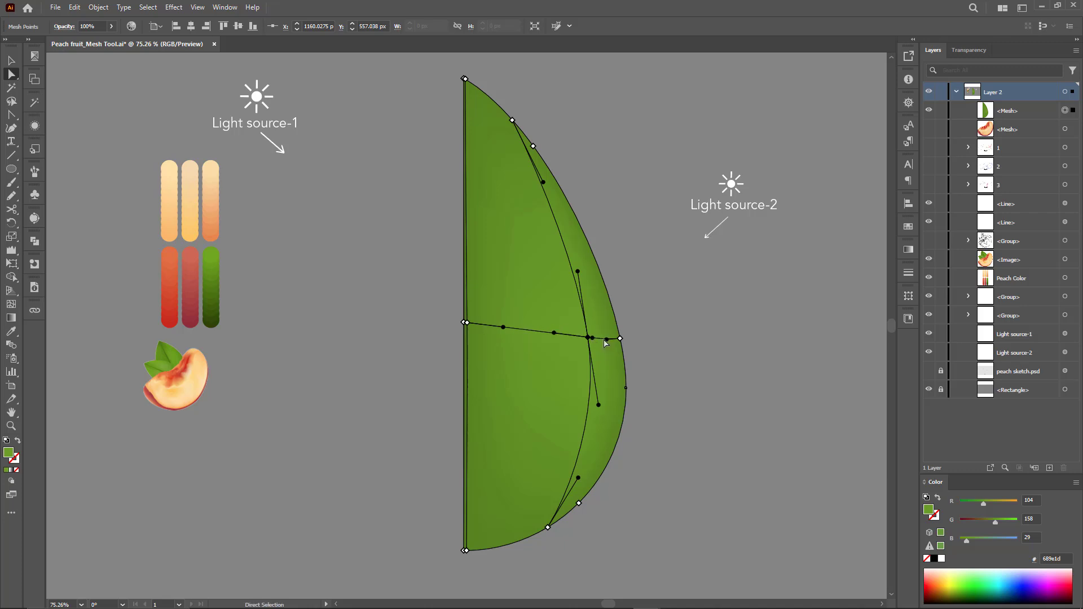
Reshape the half-leaf's inner shading point and its curved edge mesh points.
{"action": "left_click_drag", "start_coordinate": [590, 338], "coordinate": [614, 339]}
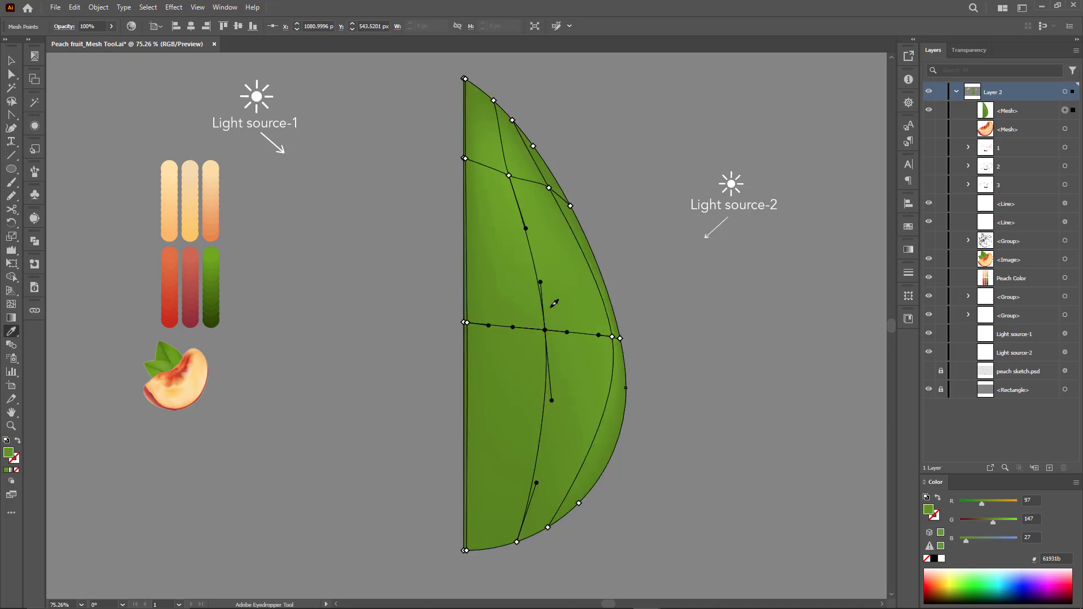
{"action": "left_click", "coordinate": [544, 444]}
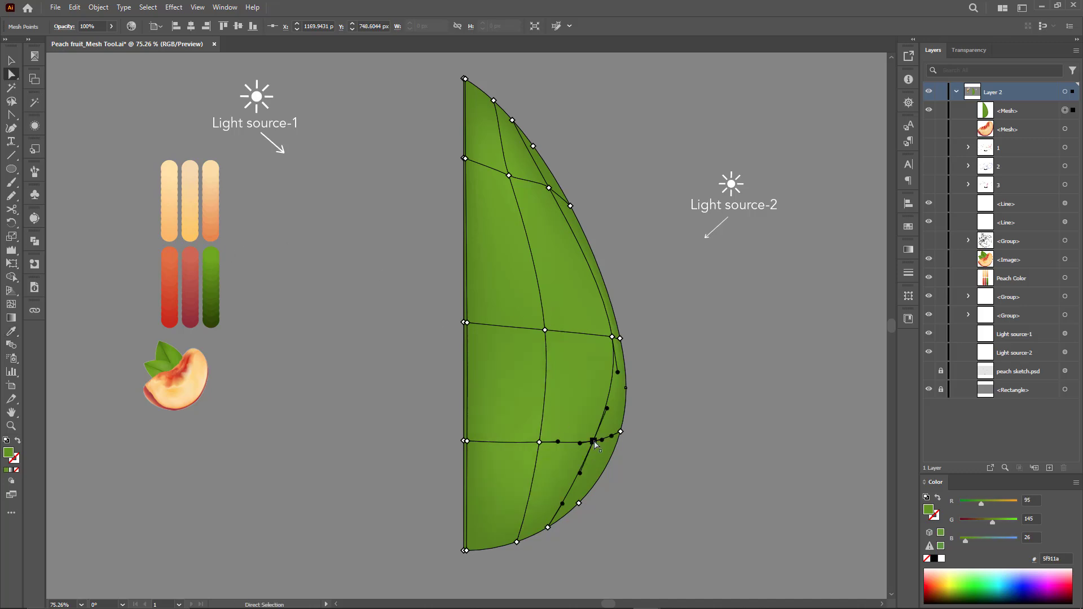
{"action": "left_click_drag", "start_coordinate": [593, 442], "coordinate": [618, 432]}
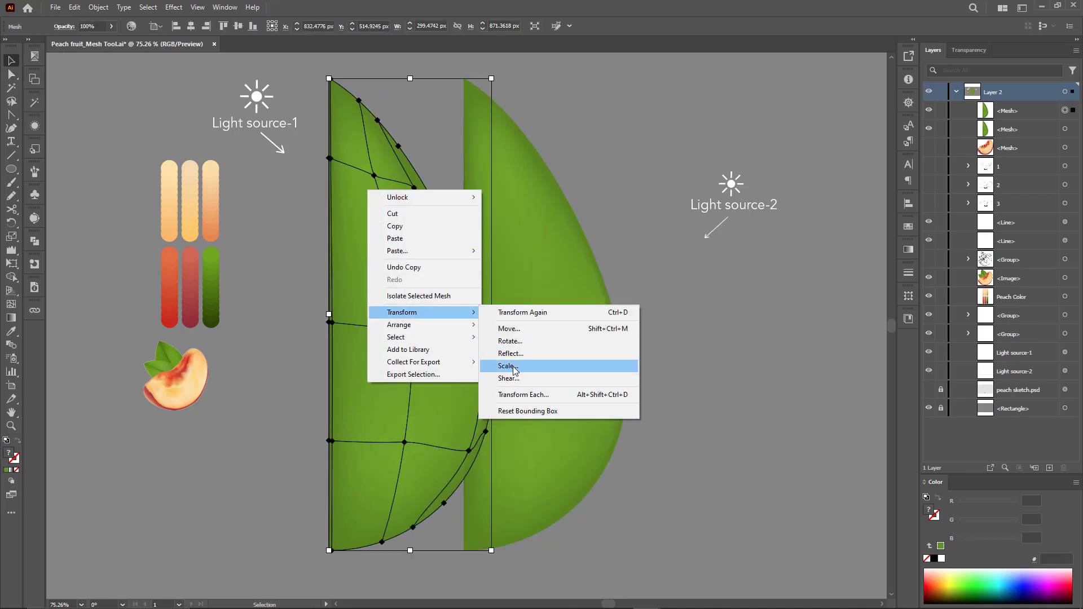
Reflect the copied half at -90° to complete the full leaf.
{"action": "left_click", "coordinate": [510, 353]}
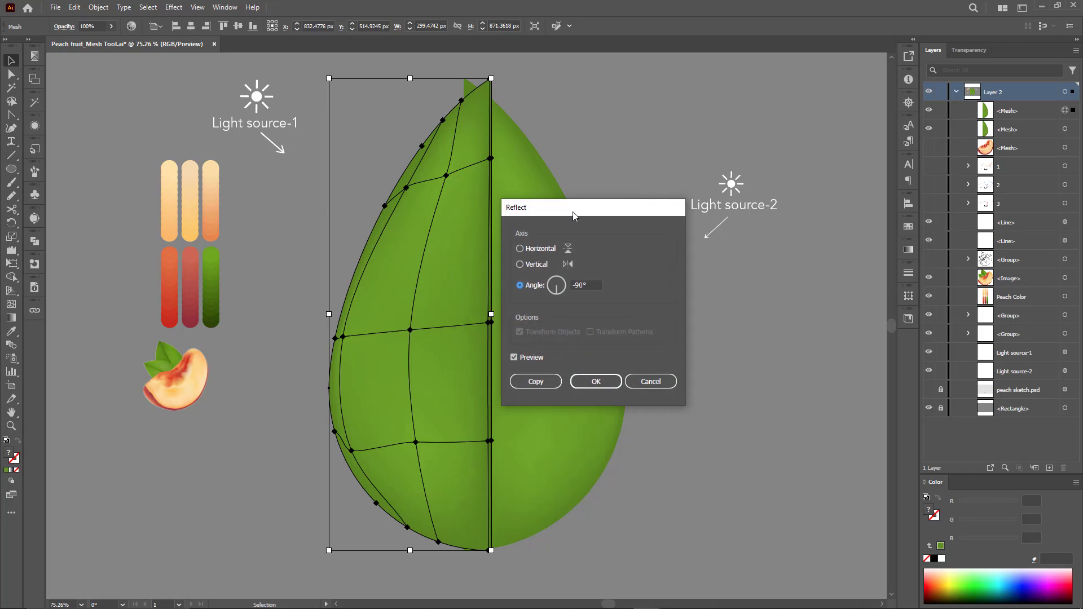
{"action": "left_click", "coordinate": [595, 381]}
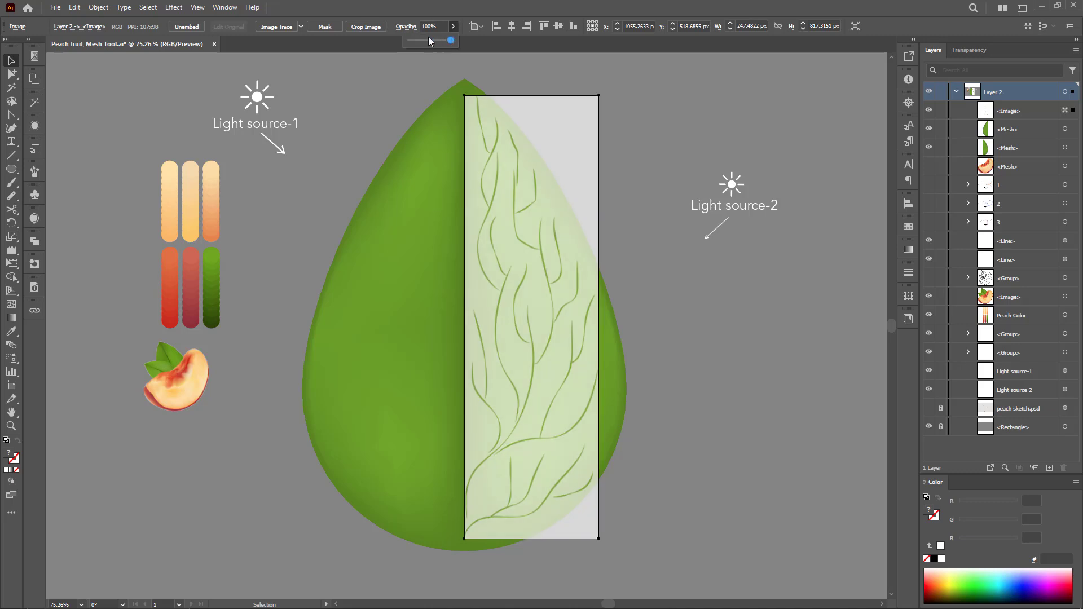
Fade the vein sketch and paint a dark vein along the leaf's lower right.
{"action": "left_click_drag", "start_coordinate": [450, 41], "coordinate": [425, 41]}
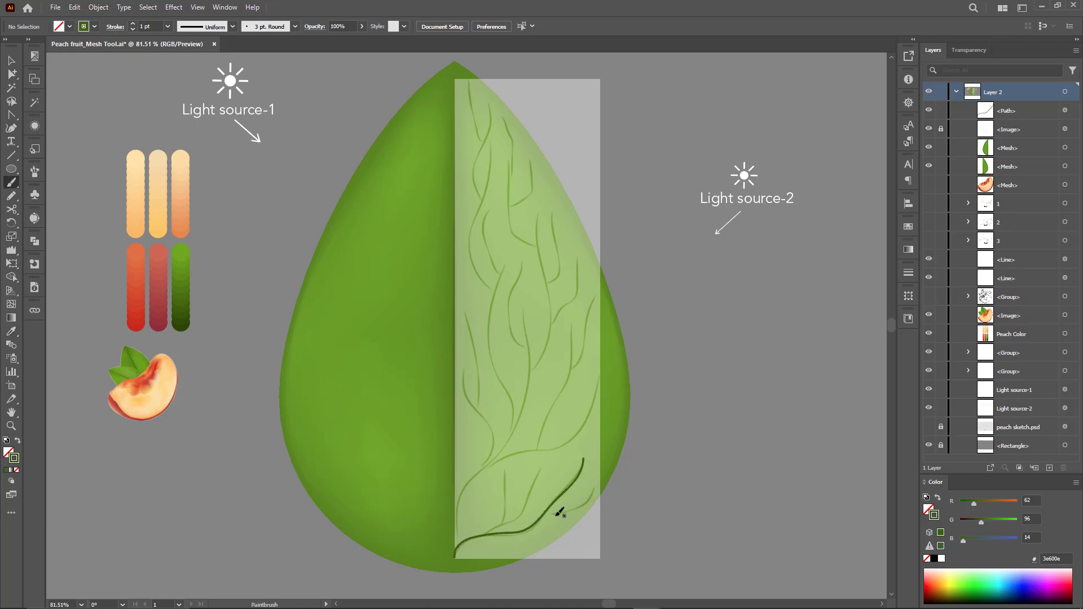
{"action": "left_click_drag", "start_coordinate": [559, 512], "coordinate": [484, 532]}
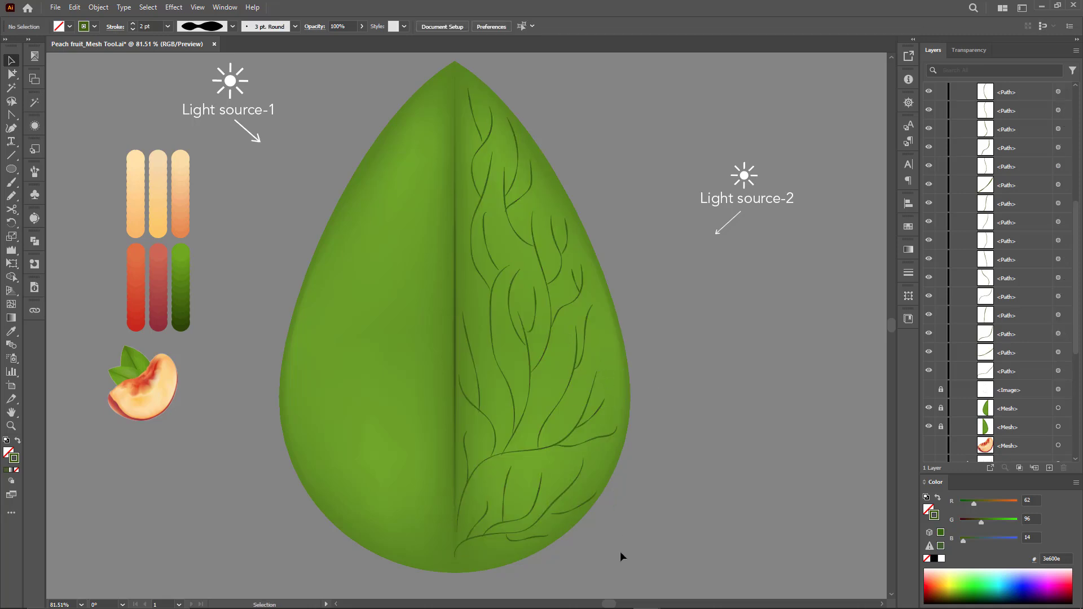
Group the traced veins, set them to 70% opacity and copy the group.
{"action": "left_click", "coordinate": [492, 142]}
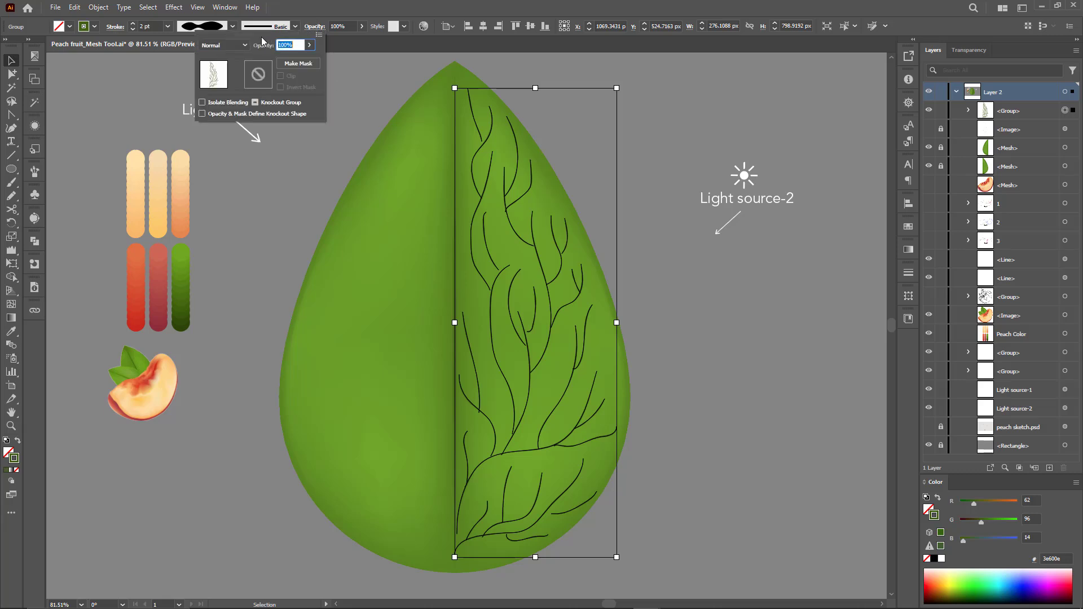
{"action": "left_click", "coordinate": [223, 45]}
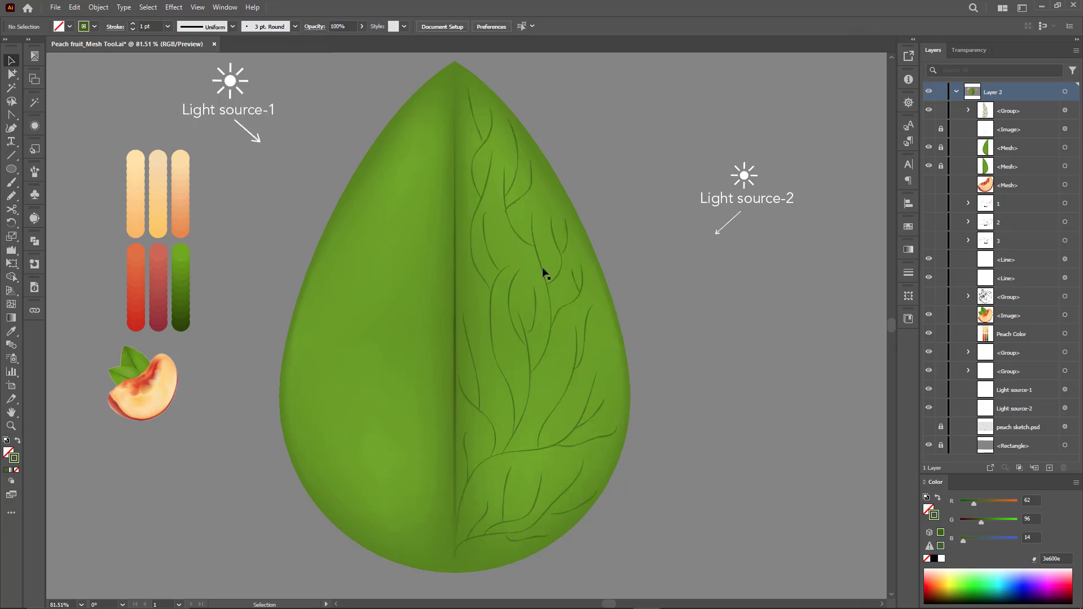
{"action": "left_click", "coordinate": [543, 273]}
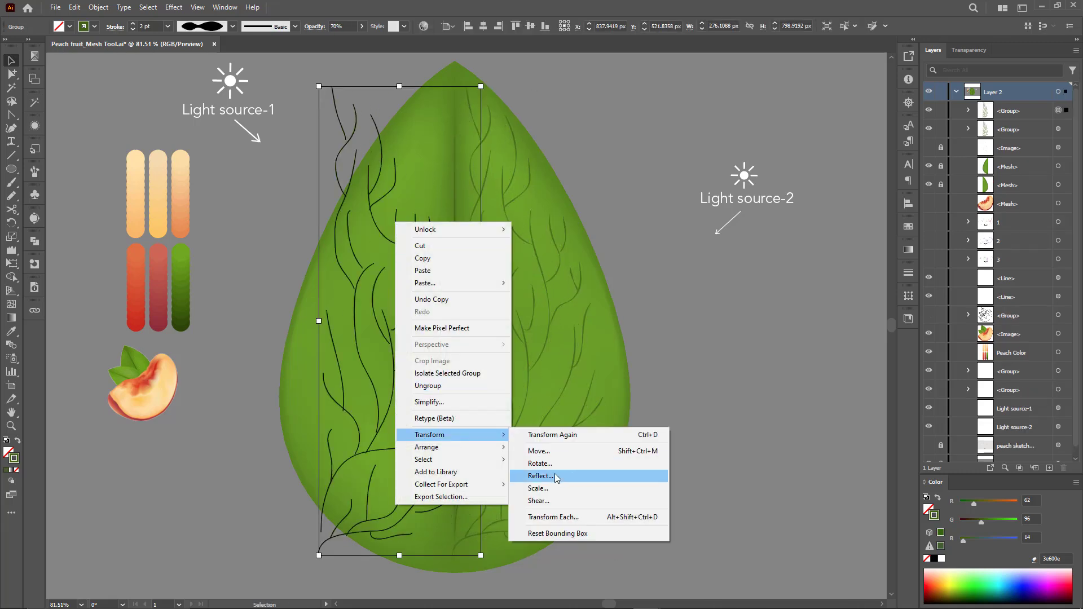
Reflect the vein copy vertically onto the leaf's left half.
{"action": "left_click", "coordinate": [540, 476]}
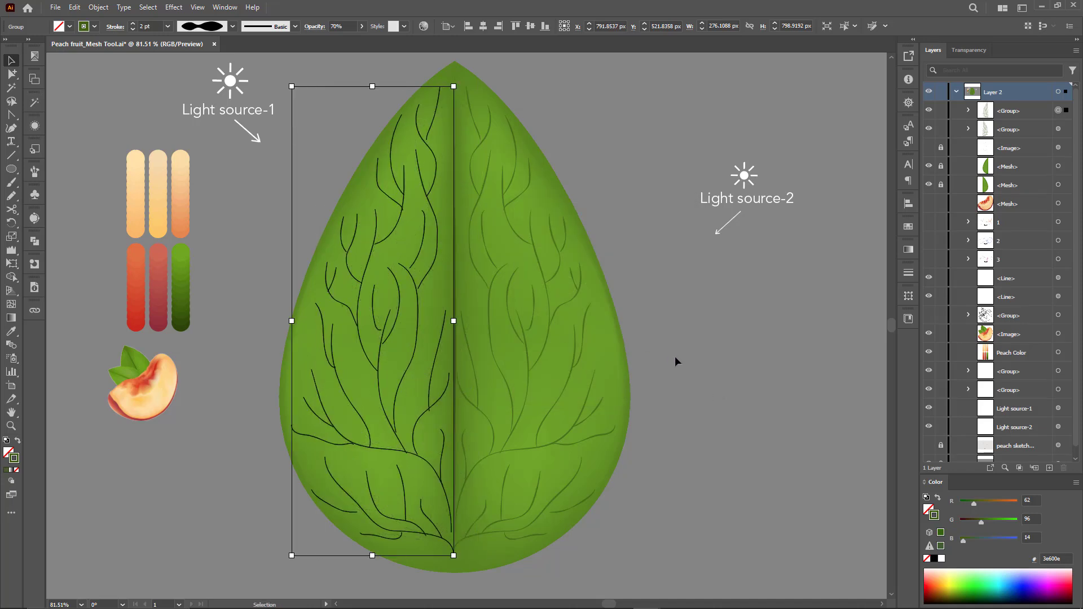
{"action": "left_click", "coordinate": [677, 361]}
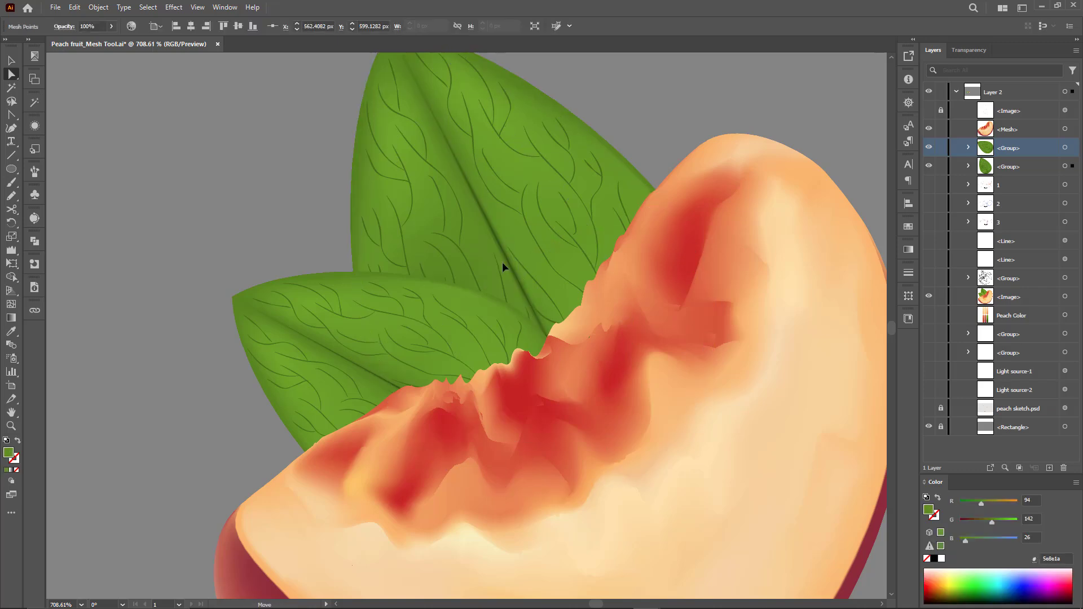
Select the reference peach image in Layers and hide it.
{"action": "left_click", "coordinate": [401, 387]}
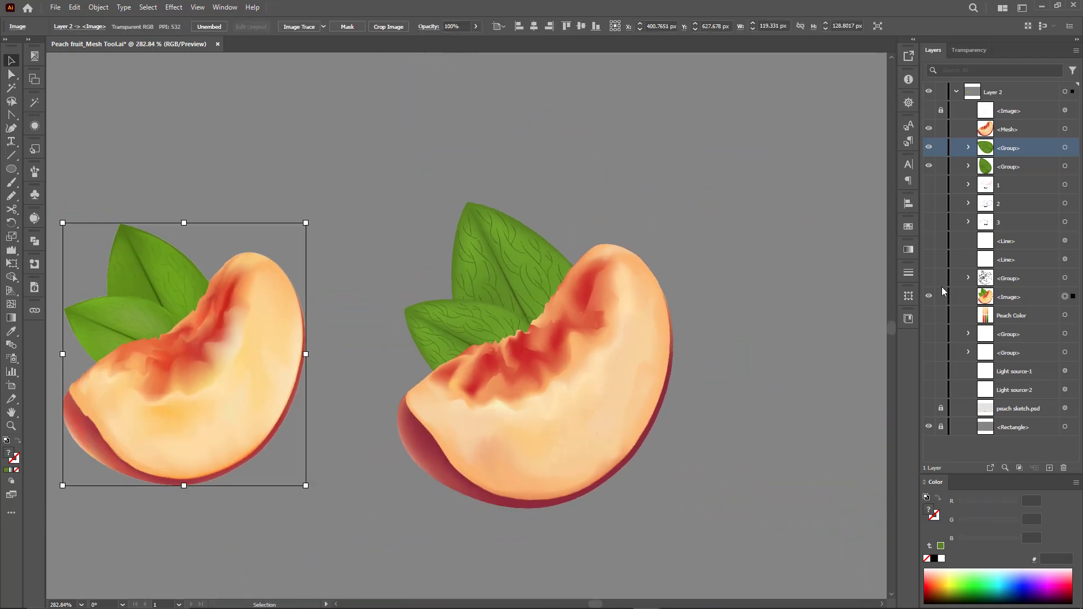
{"action": "left_click", "coordinate": [717, 405]}
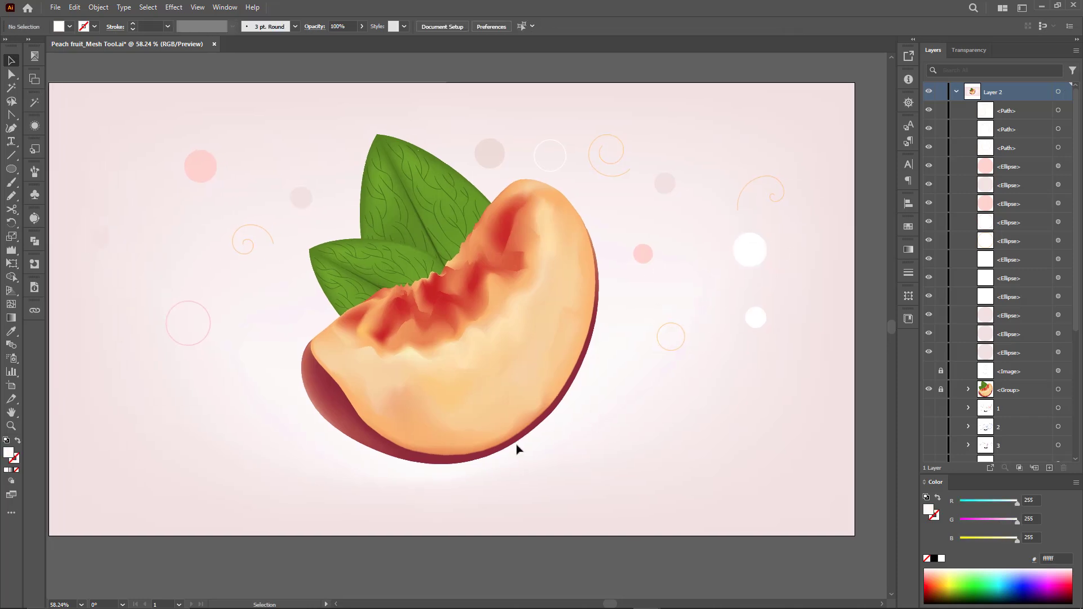
Draw a white ellipse, add a mesh point and tint it pinkish via HSB sliders.
{"action": "left_click", "coordinate": [11, 170]}
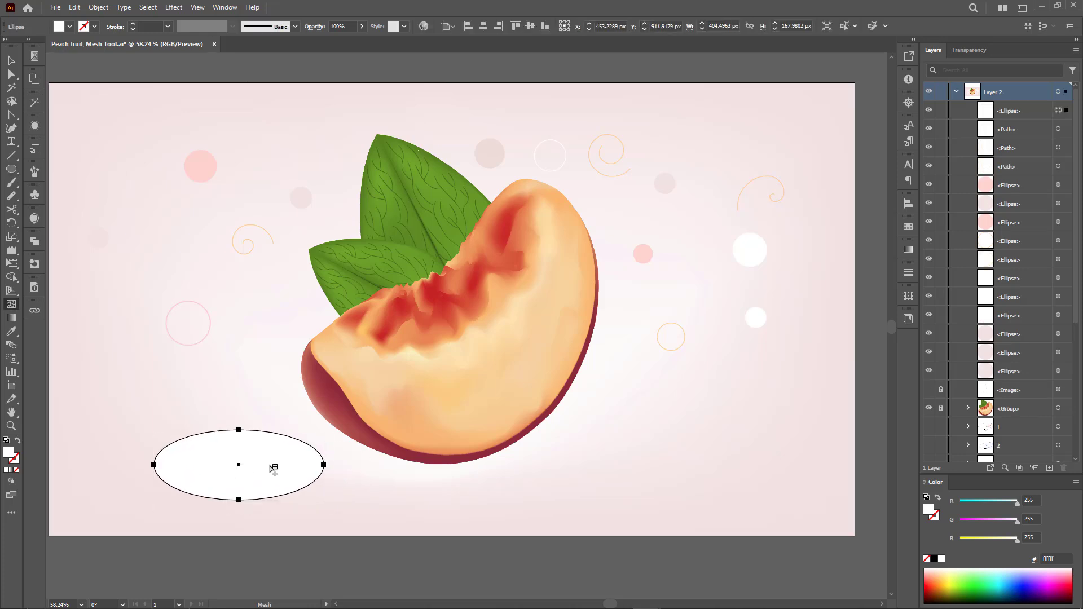
{"action": "left_click", "coordinate": [208, 464]}
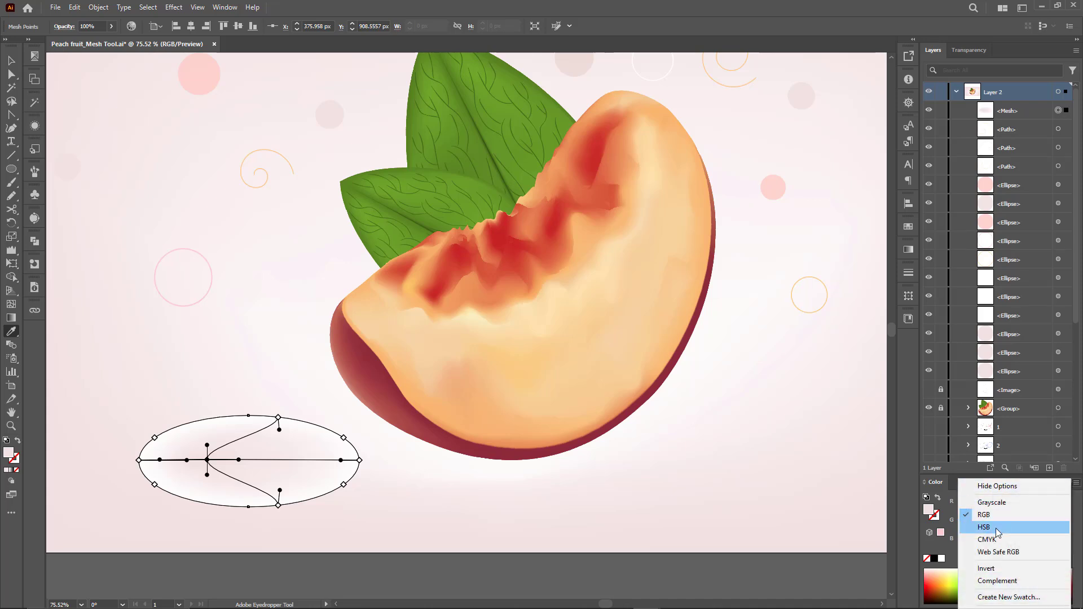
{"action": "left_click", "coordinate": [983, 527]}
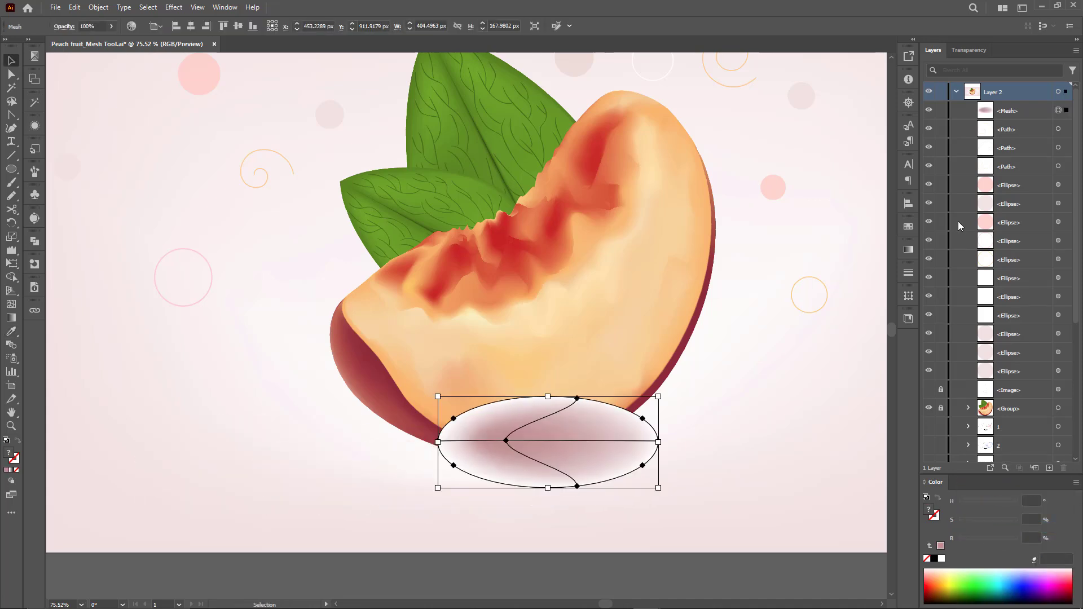
Position the shadow under the peach slice's lower edge and preview full screen.
{"action": "left_click_drag", "start_coordinate": [548, 441], "coordinate": [587, 423]}
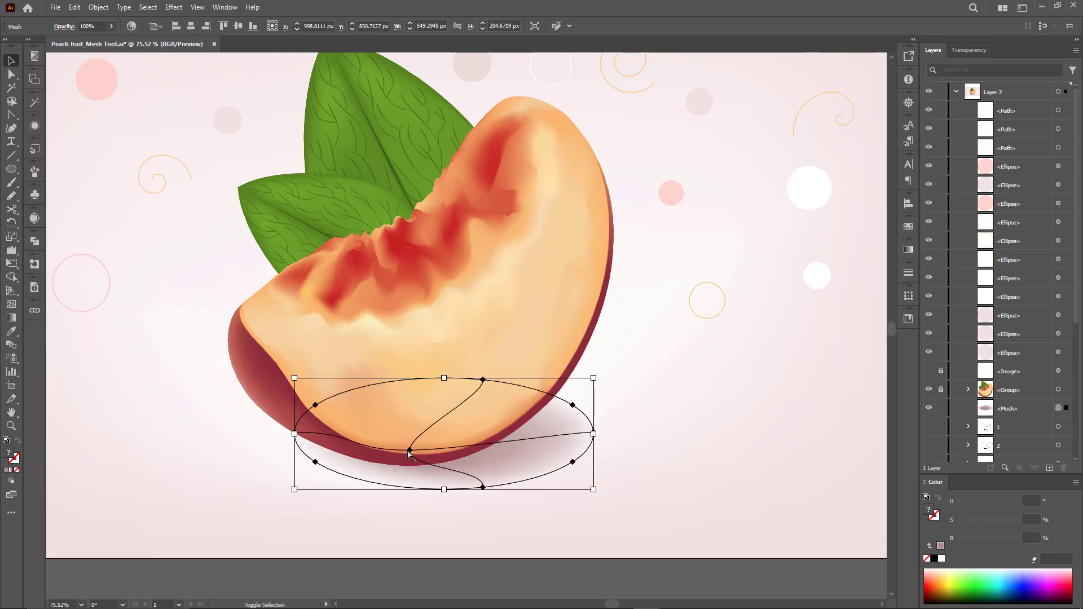
{"action": "left_click_drag", "start_coordinate": [409, 455], "coordinate": [427, 457]}
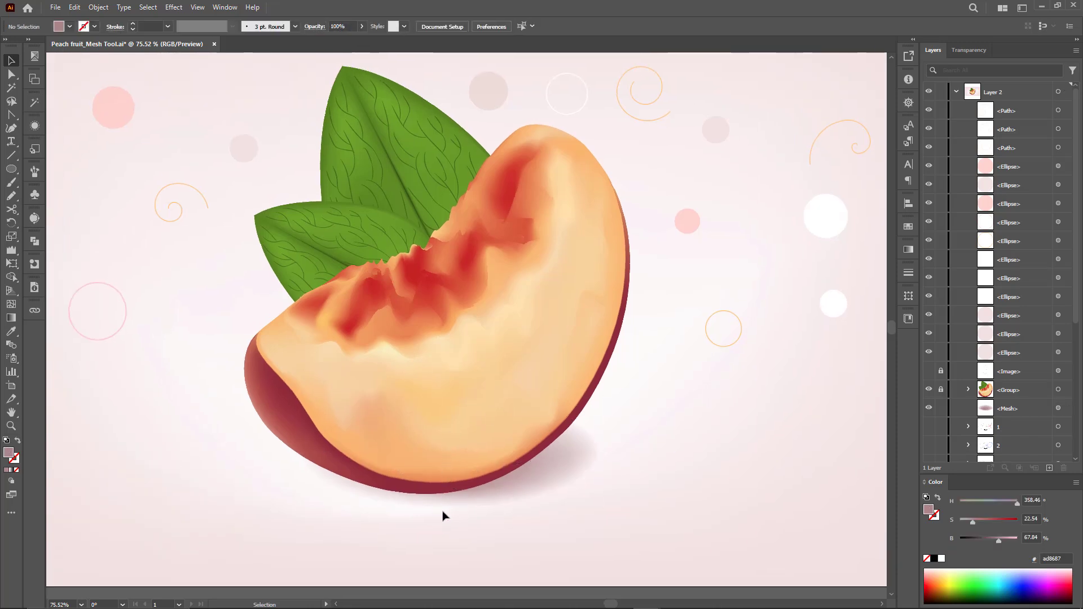
{"action": "key", "text": "f"}
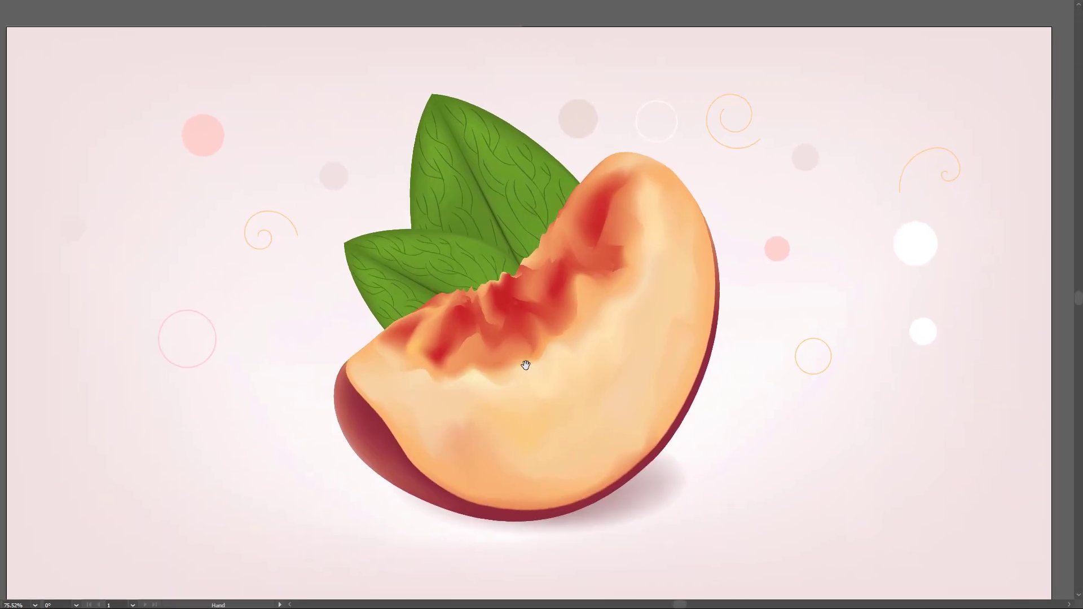